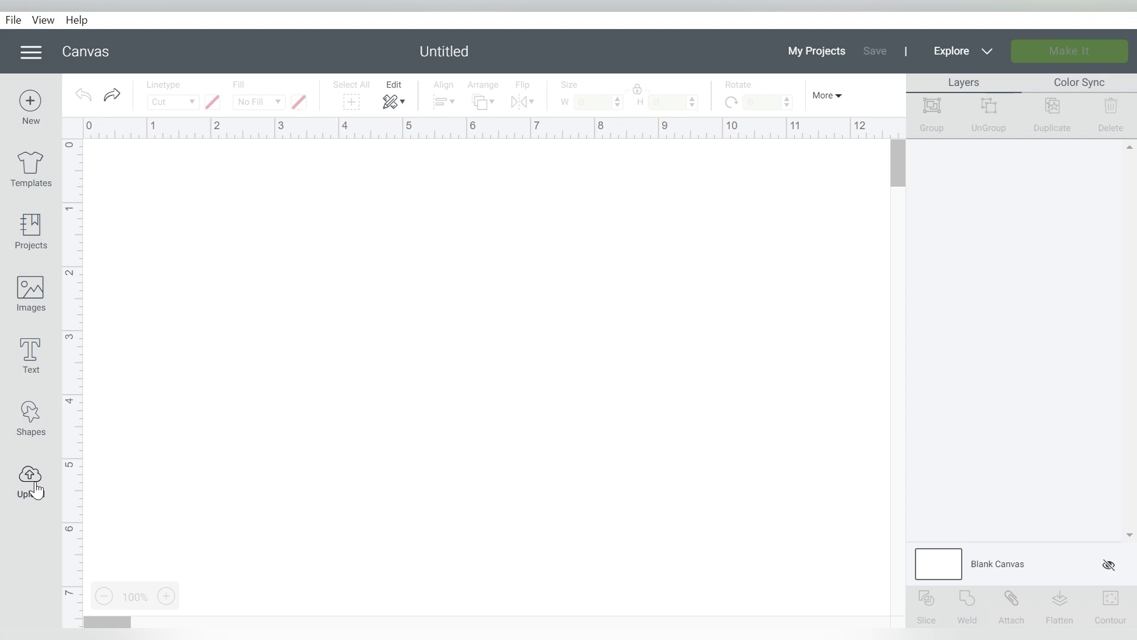
Start an image upload and browse into the Doodle Succulent folder in Downloads
{"action": "left_click", "coordinate": [31, 475]}
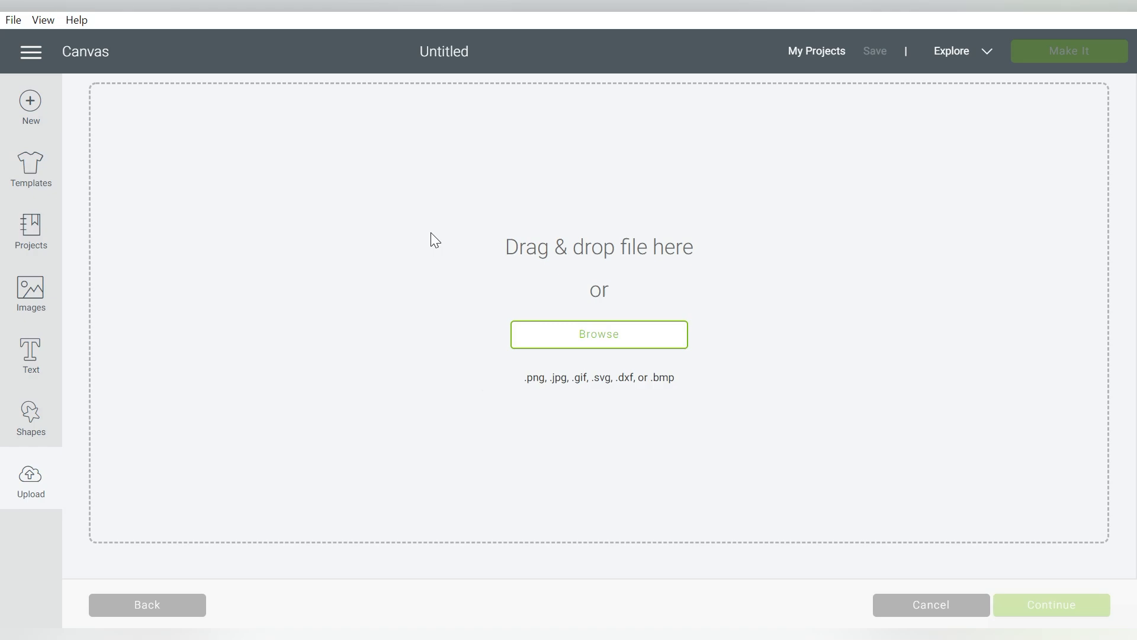
{"action": "left_click", "coordinate": [598, 334]}
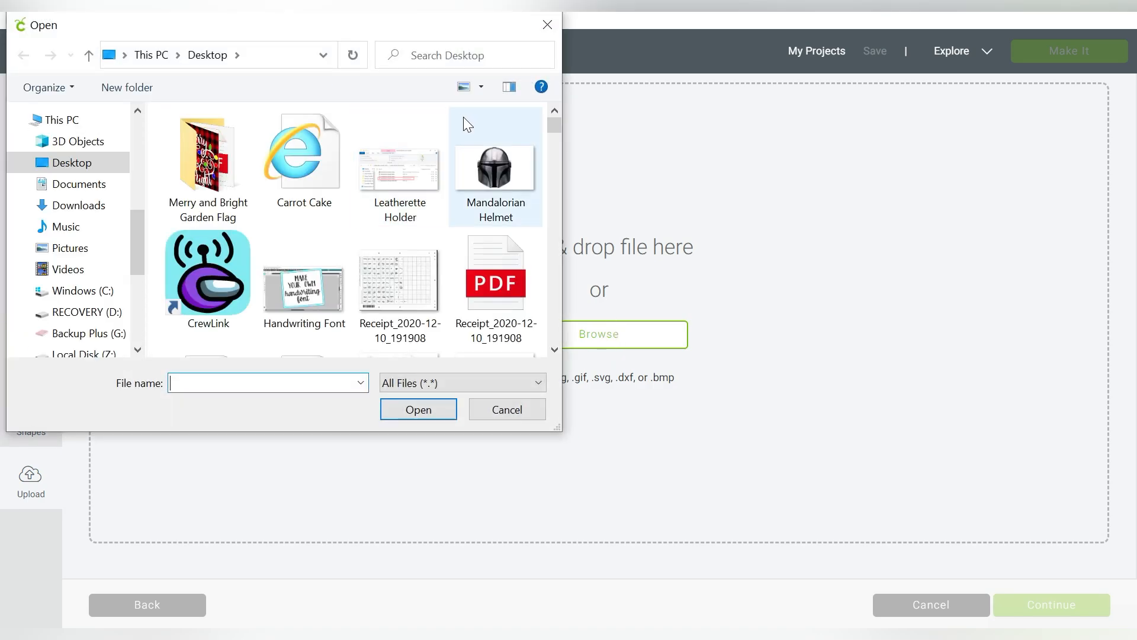
{"action": "left_click", "coordinate": [81, 205]}
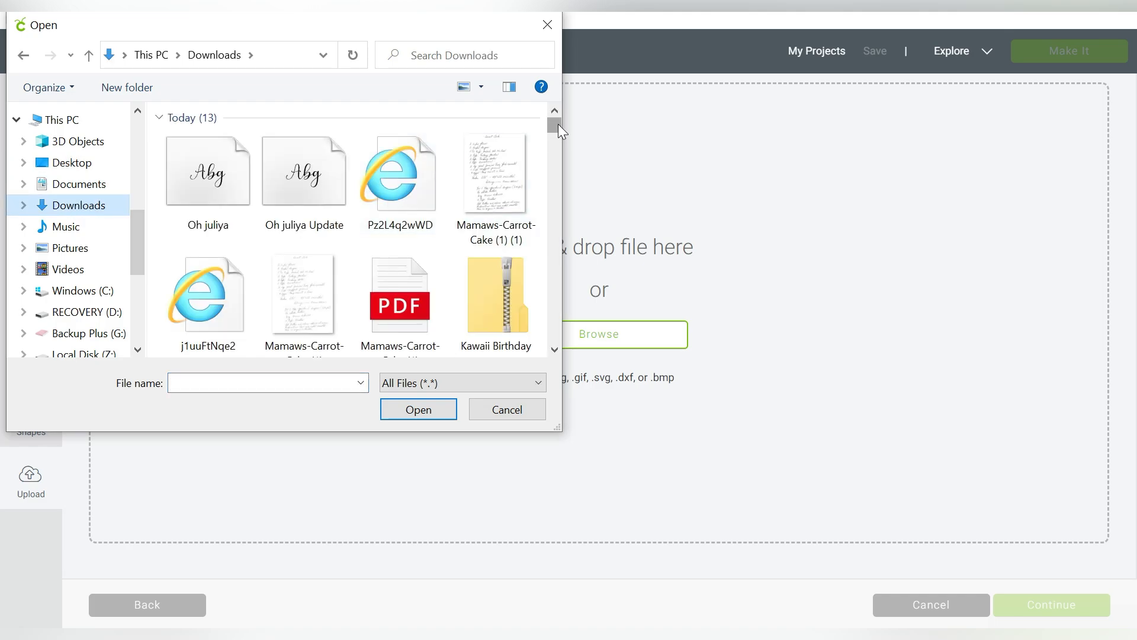
{"action": "scroll", "scroll_direction": "down", "scroll_amount": 3}
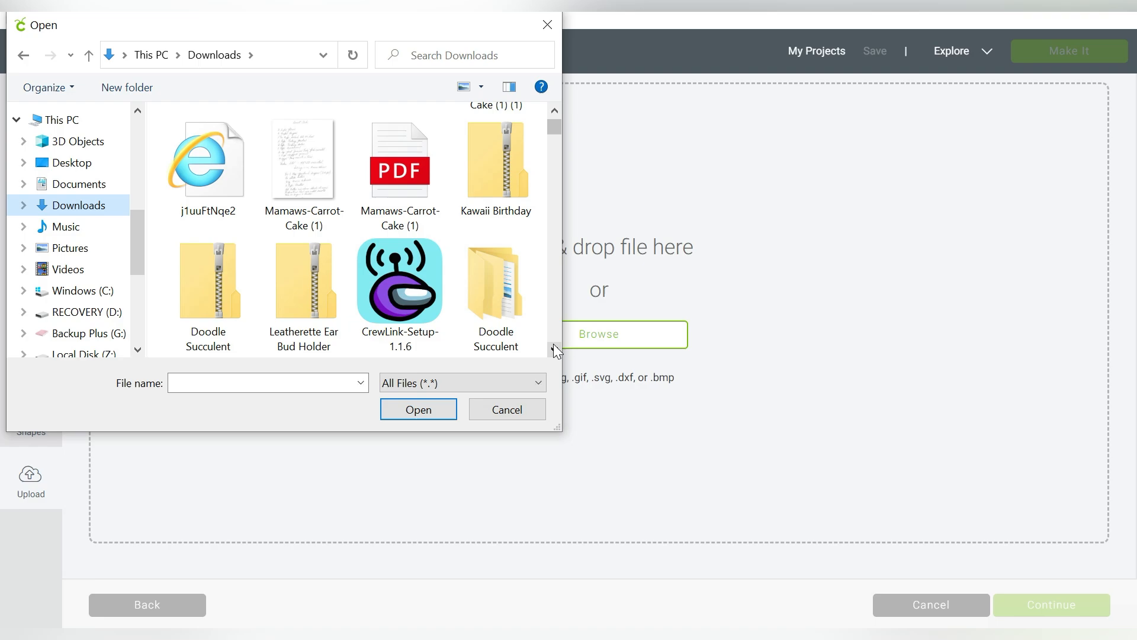
{"action": "left_click", "coordinate": [495, 287]}
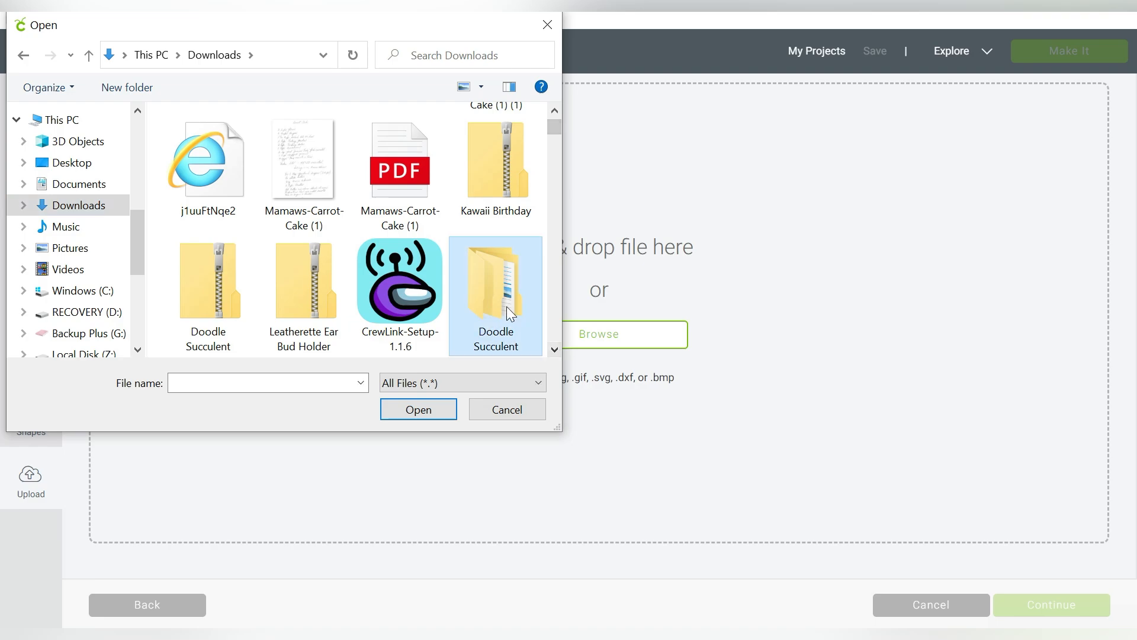
{"action": "double_click", "coordinate": [495, 286]}
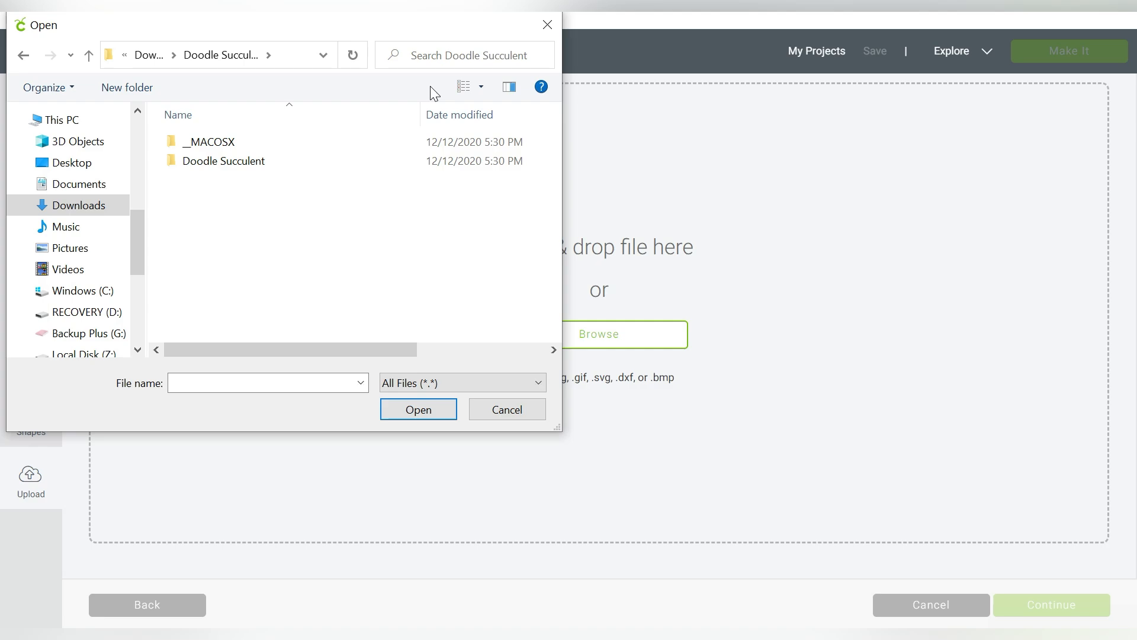
Go into the inner Doodle Succulent PNG folder and choose doodle succulent-01 for upload
{"action": "left_click", "coordinate": [223, 161]}
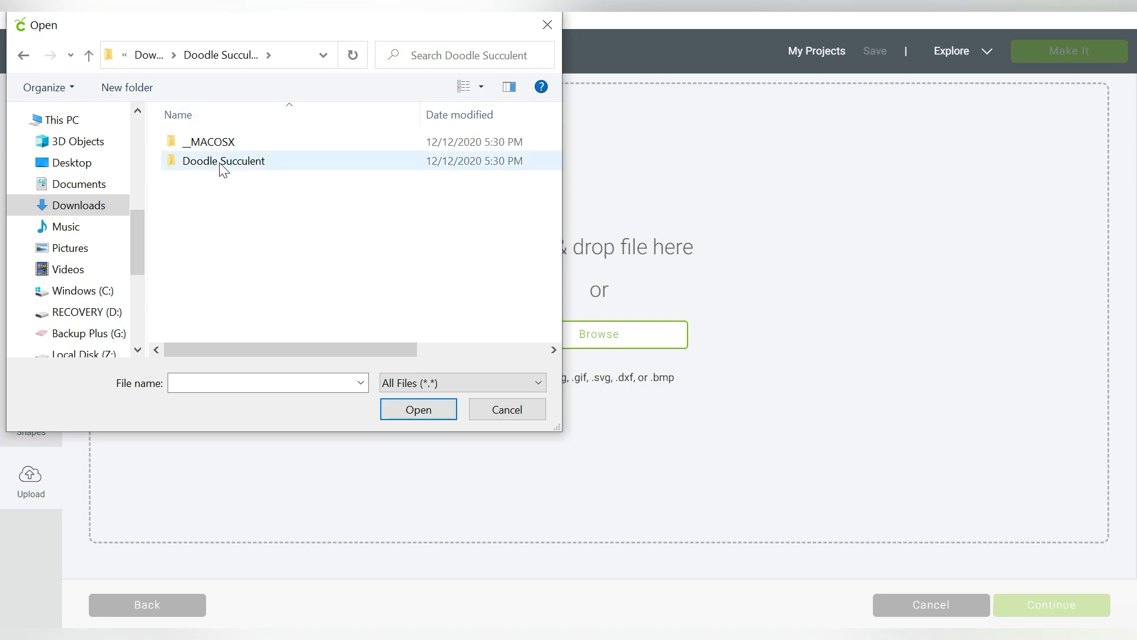
{"action": "double_click", "coordinate": [223, 161]}
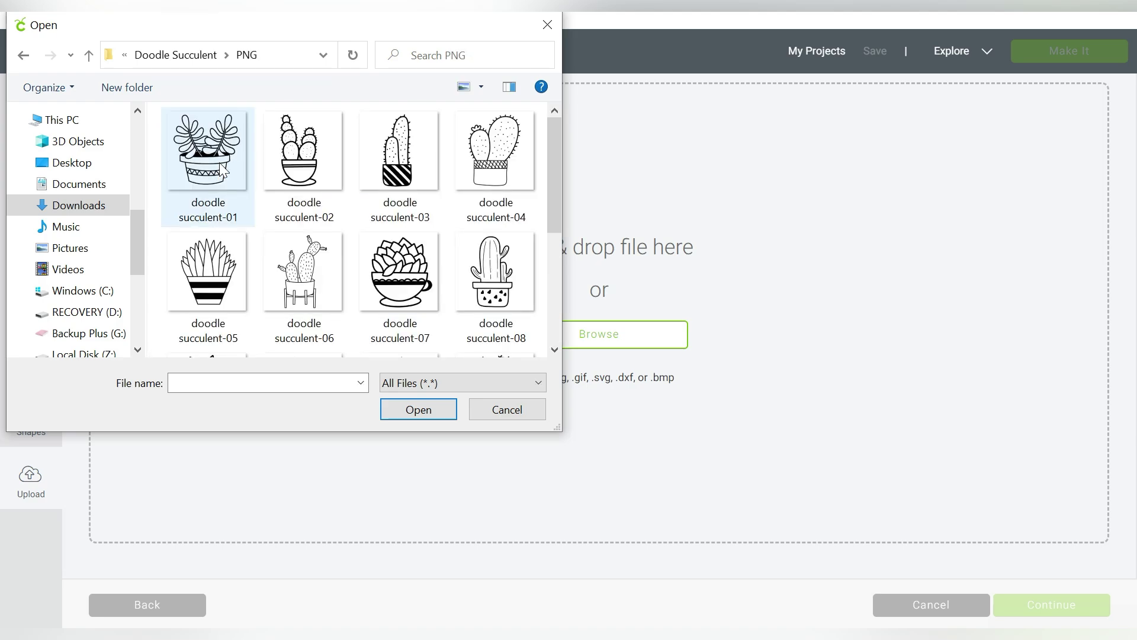
{"action": "scroll", "scroll_direction": "down", "scroll_amount": 3}
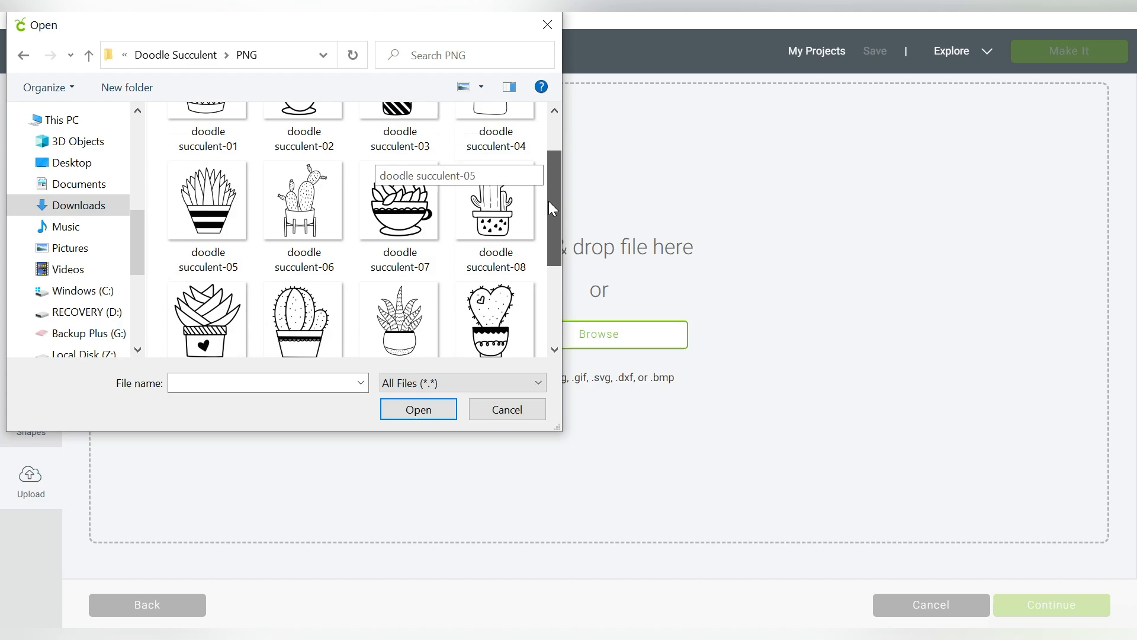
{"action": "scroll", "scroll_direction": "down", "scroll_amount": 3}
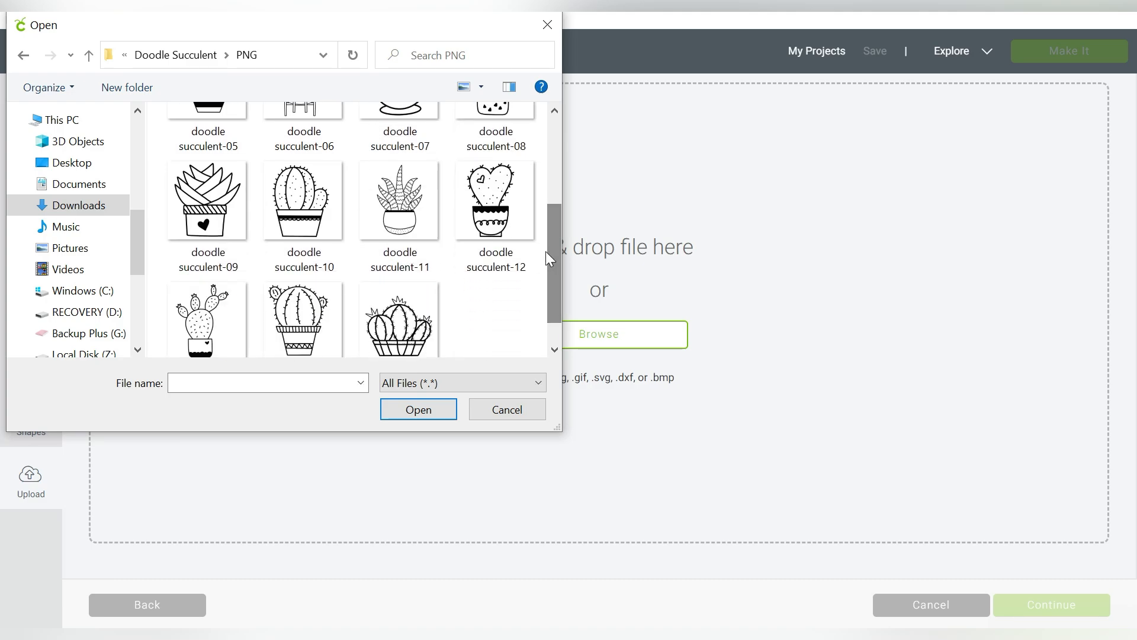
{"action": "mouse_move", "coordinate": [564, 249]}
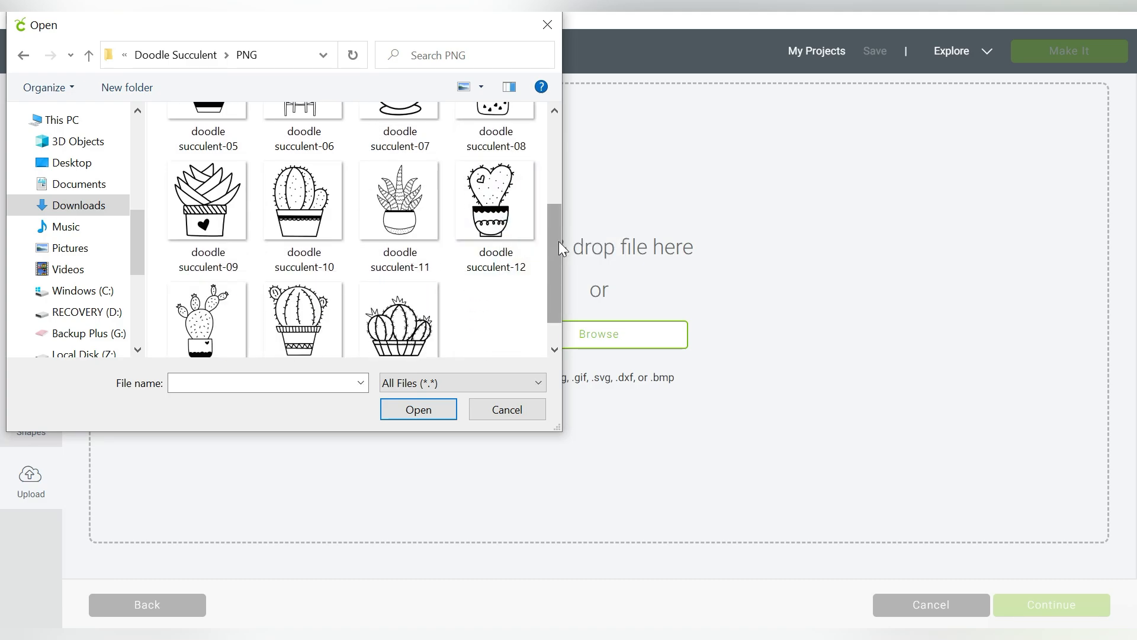
{"action": "left_click", "coordinate": [507, 409]}
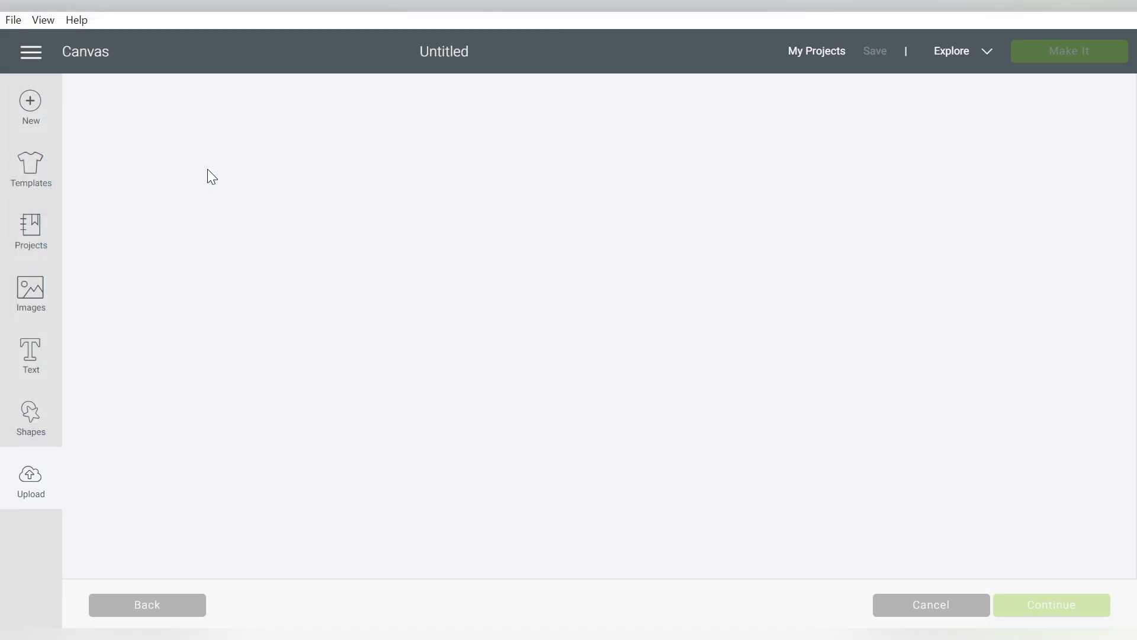
Mark the succulent as a Complex image and save it as a cut image named doodle succulent-01
{"action": "left_click", "coordinate": [31, 474]}
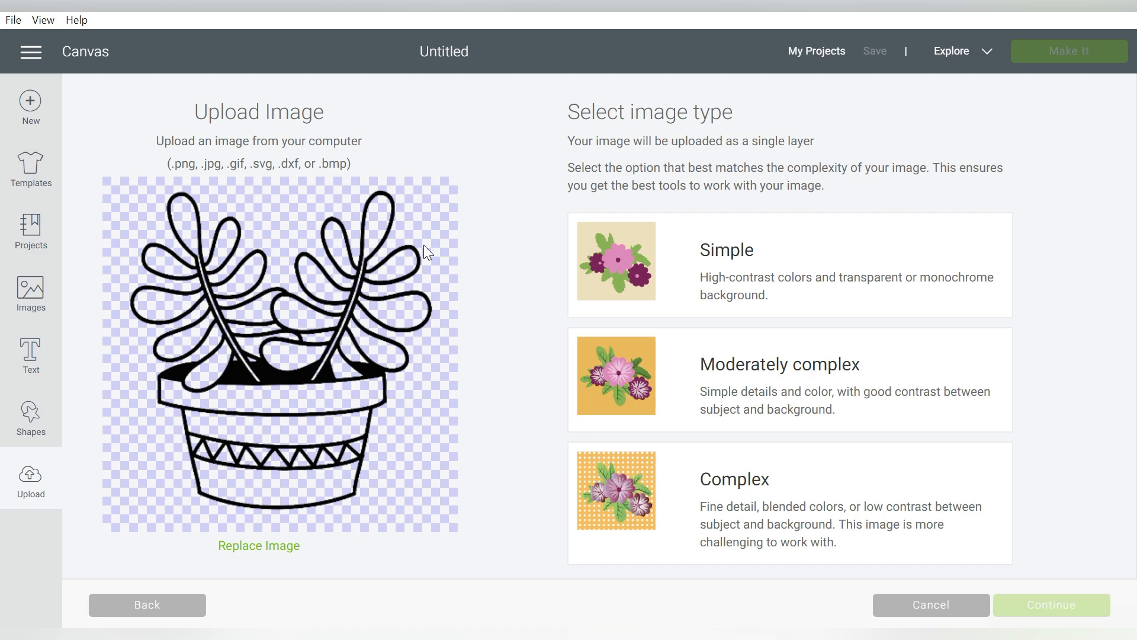
{"action": "mouse_move", "coordinate": [317, 230]}
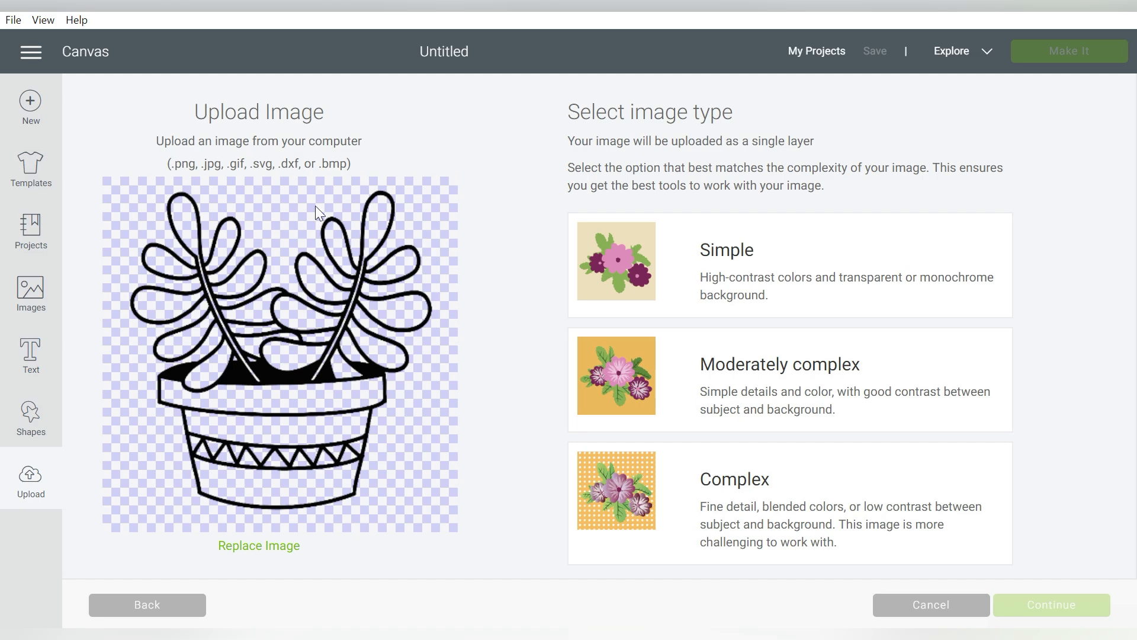
{"action": "mouse_move", "coordinate": [357, 322]}
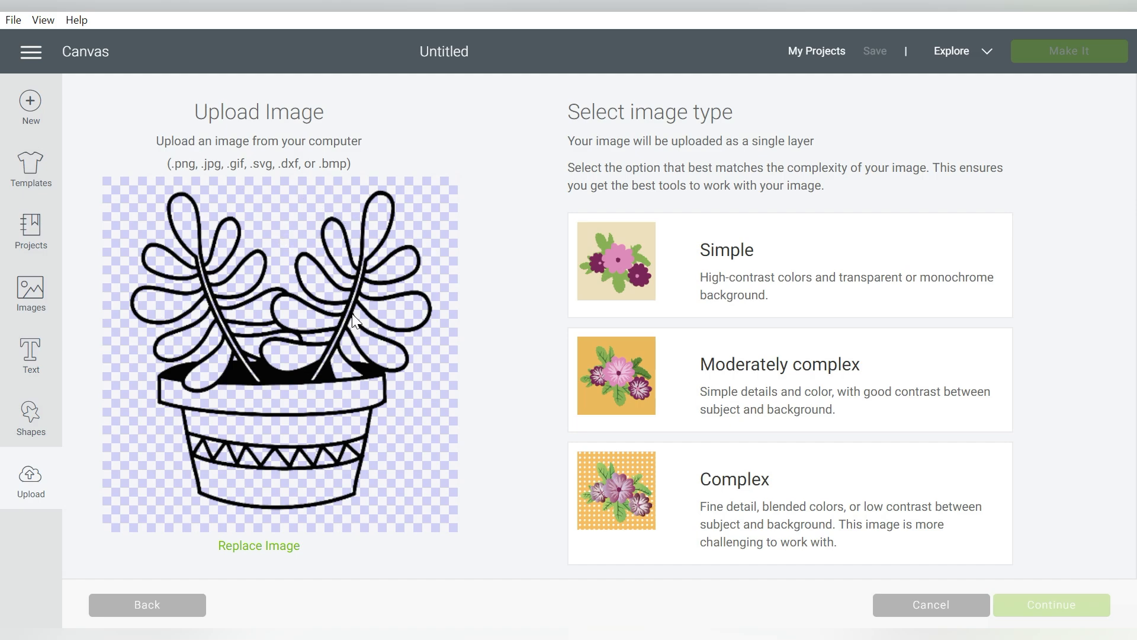
{"action": "left_click", "coordinate": [765, 499]}
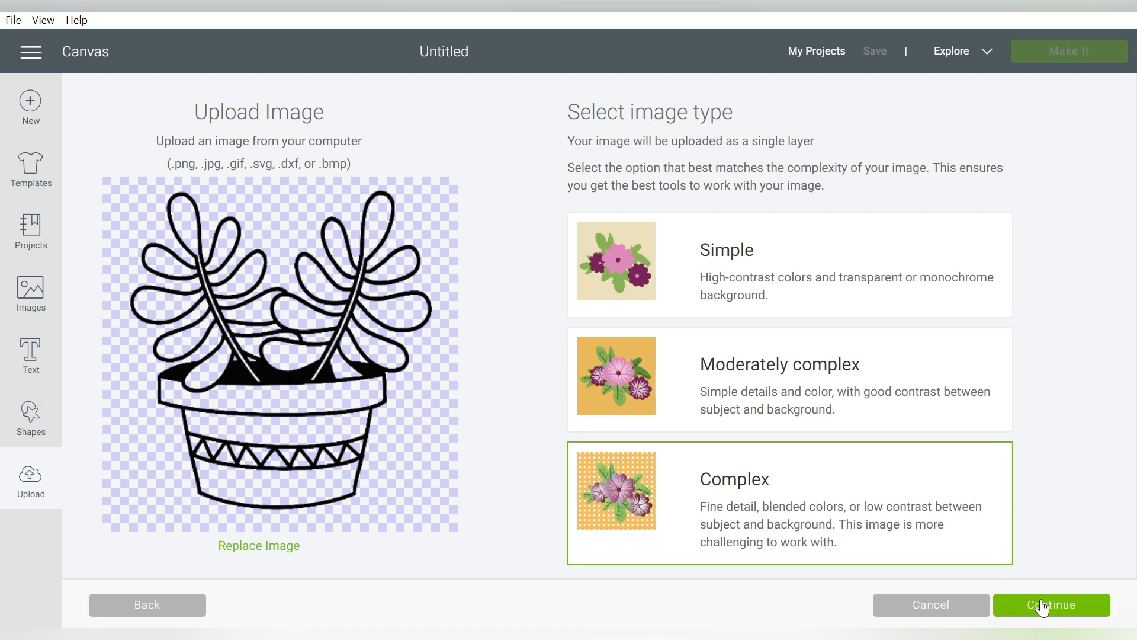
{"action": "left_click", "coordinate": [1052, 604]}
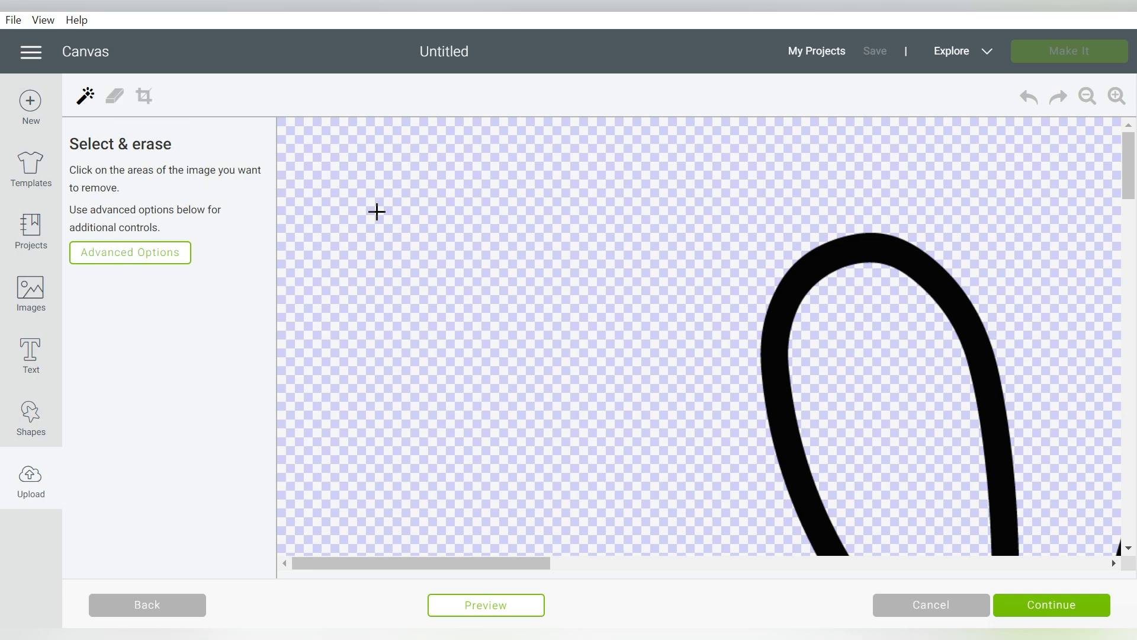
{"action": "mouse_move", "coordinate": [467, 262]}
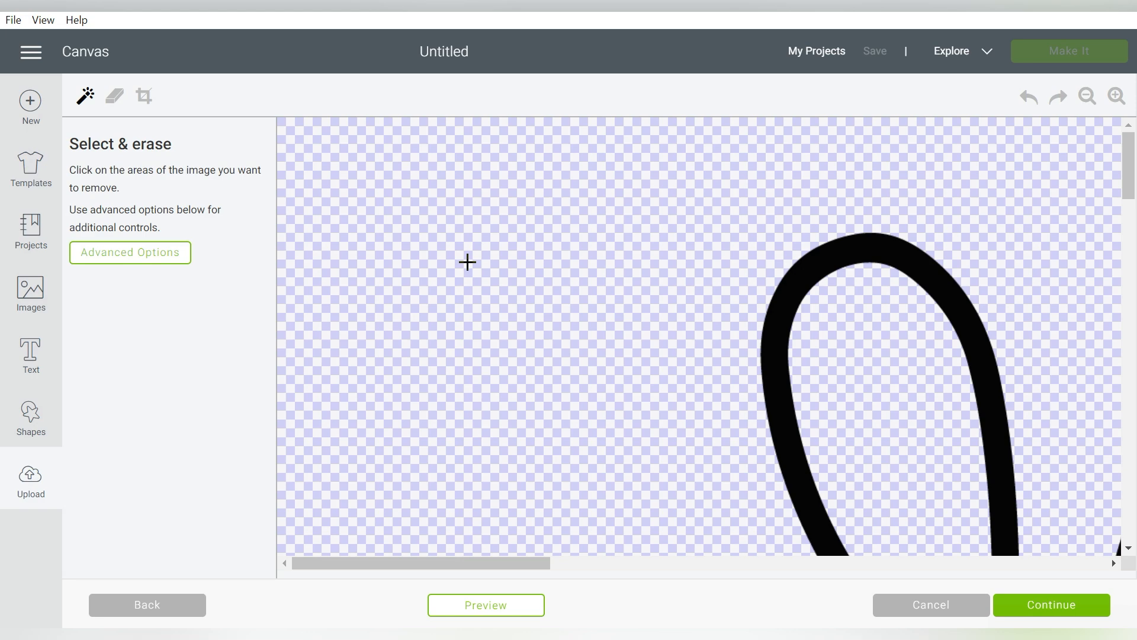
{"action": "mouse_move", "coordinate": [1028, 604]}
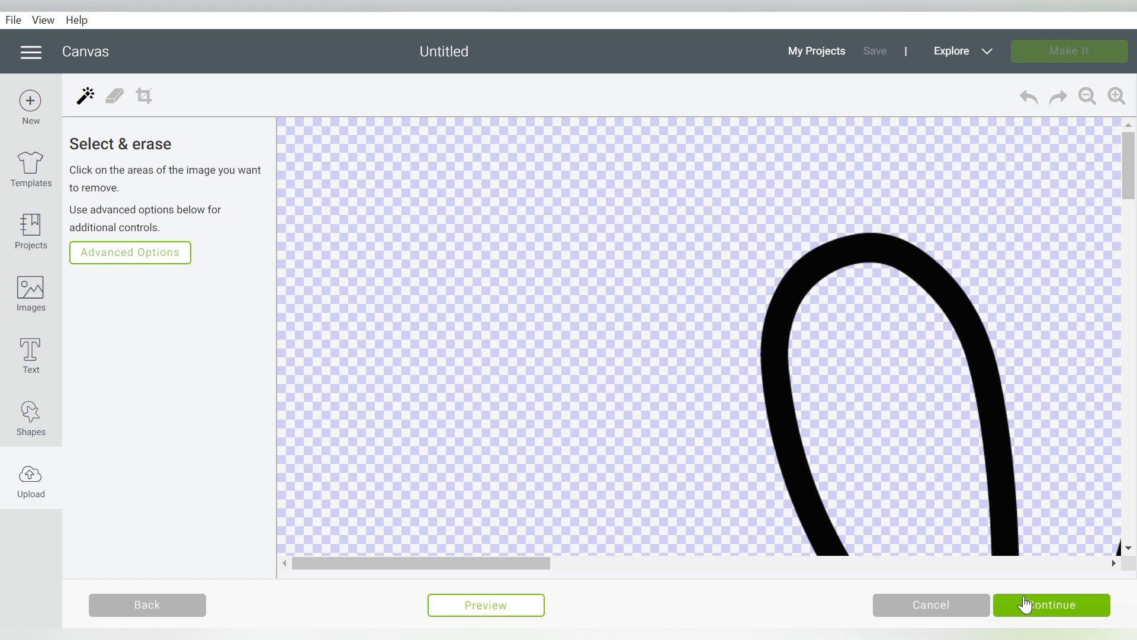
{"action": "left_click", "coordinate": [1029, 604]}
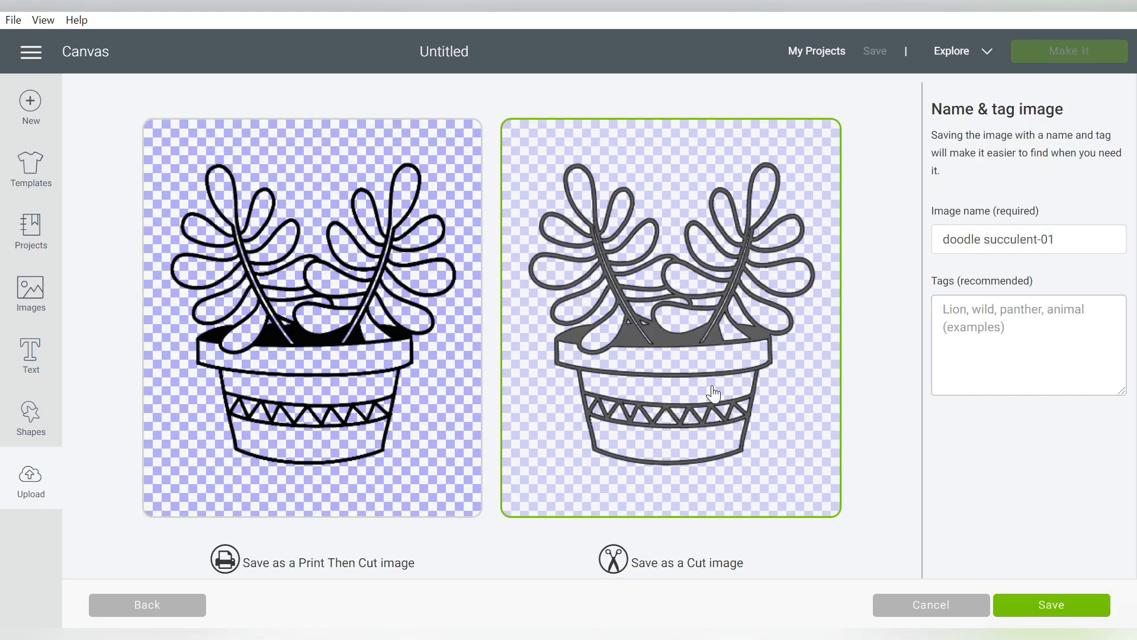
{"action": "mouse_move", "coordinate": [777, 213]}
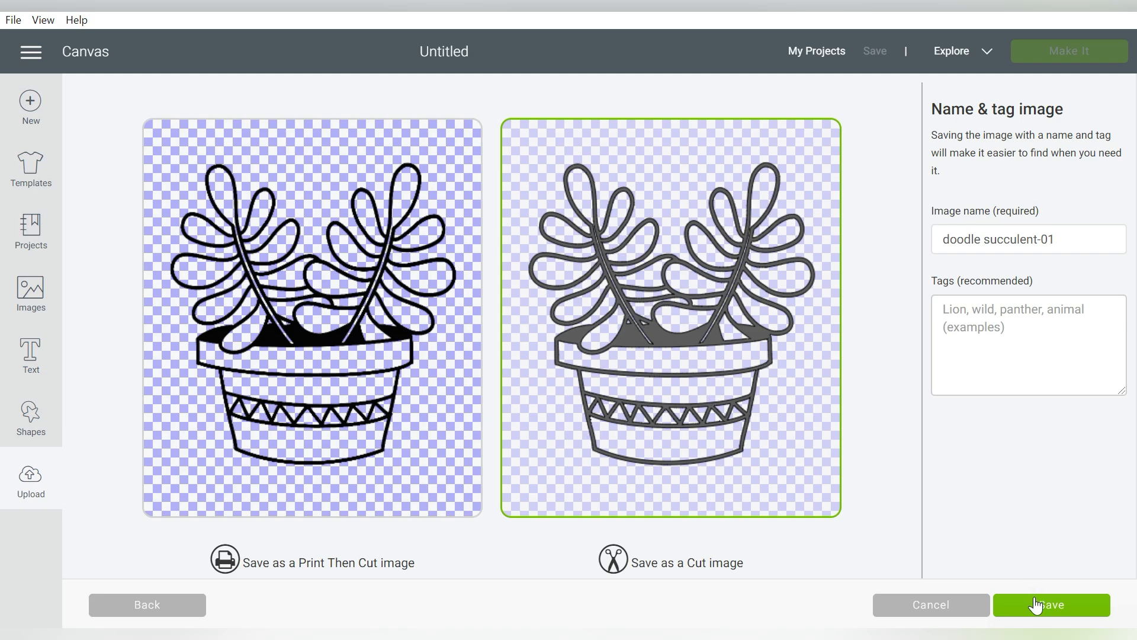
{"action": "left_click", "coordinate": [1052, 604]}
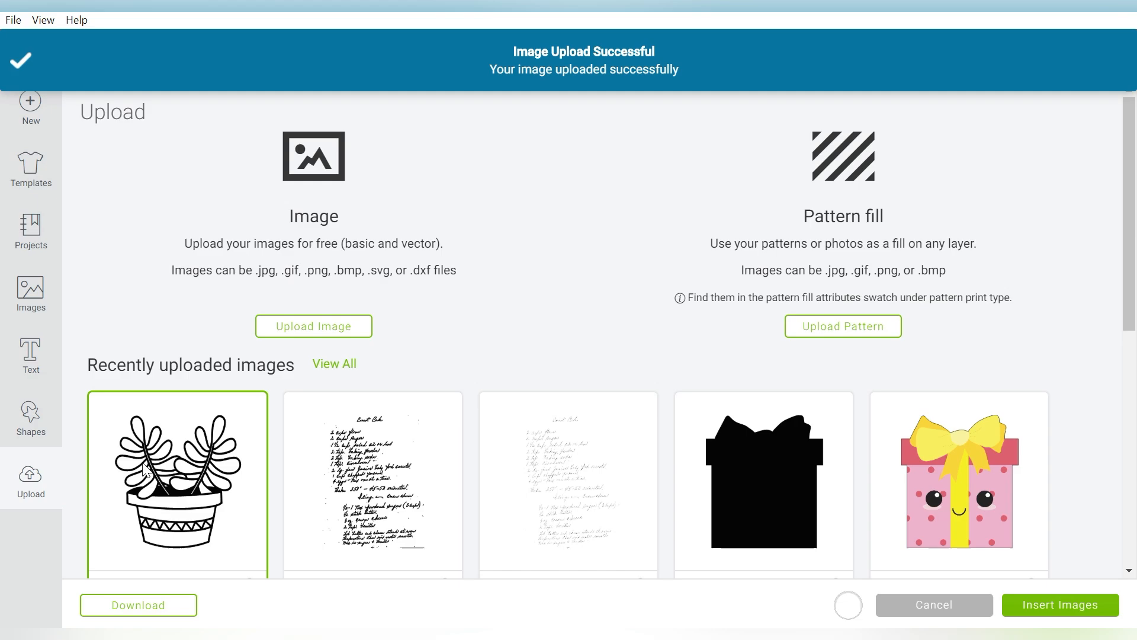
Insert the succulent, shrink it to about 3.7 by 3.9 inches, duplicate to six copies and spread them apart
{"action": "left_click", "coordinate": [1059, 604]}
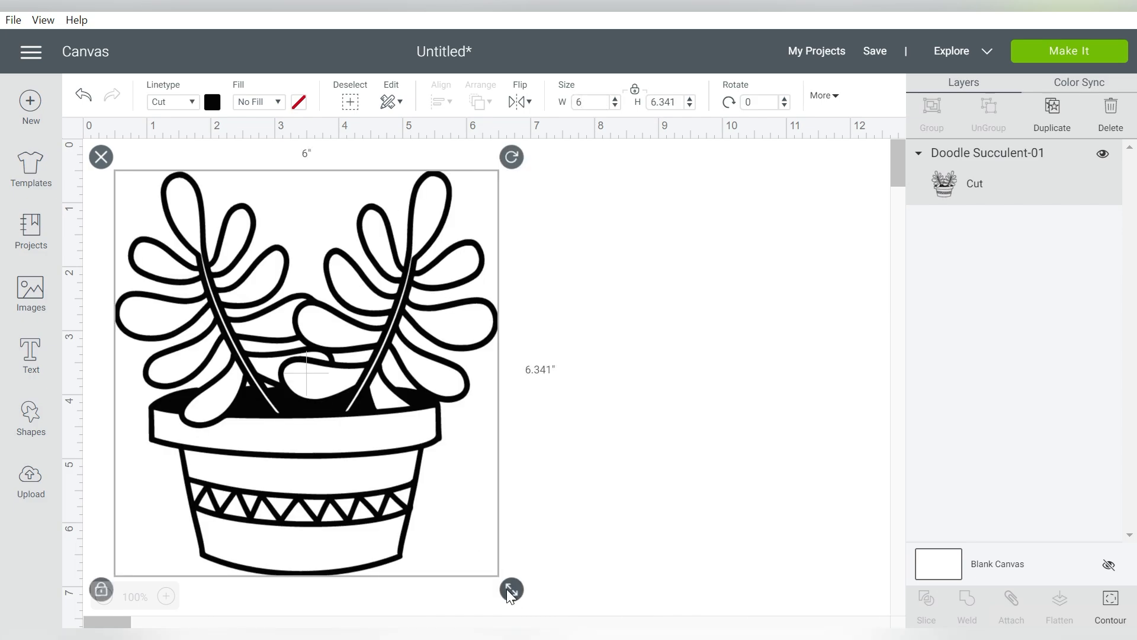
{"action": "left_click_drag", "start_coordinate": [512, 588], "coordinate": [362, 431]}
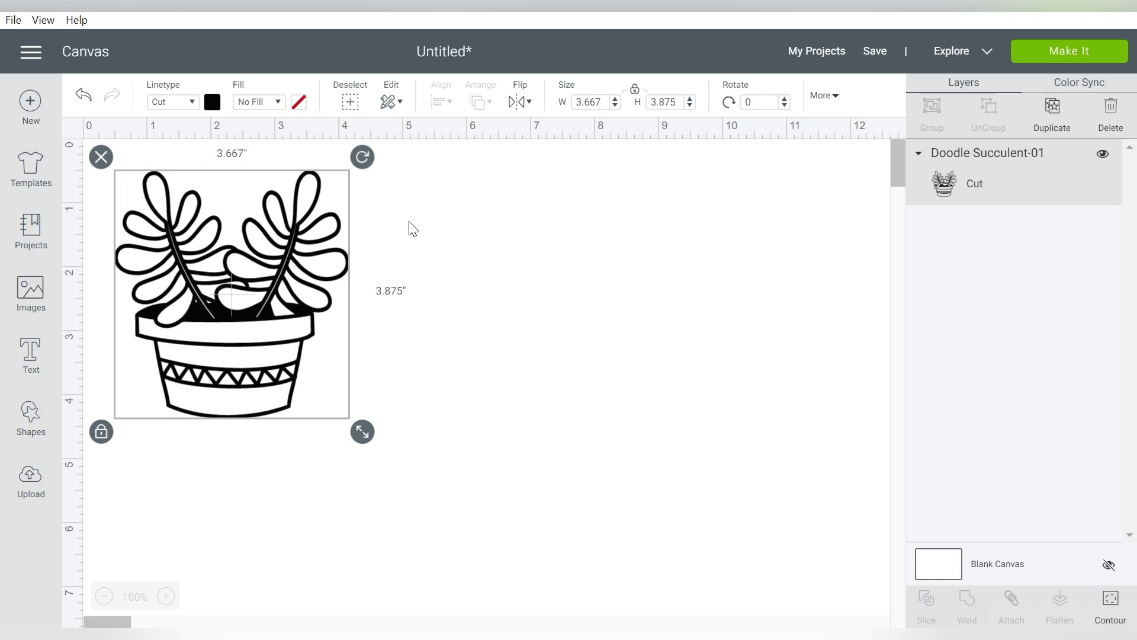
{"action": "left_click", "coordinate": [1052, 108]}
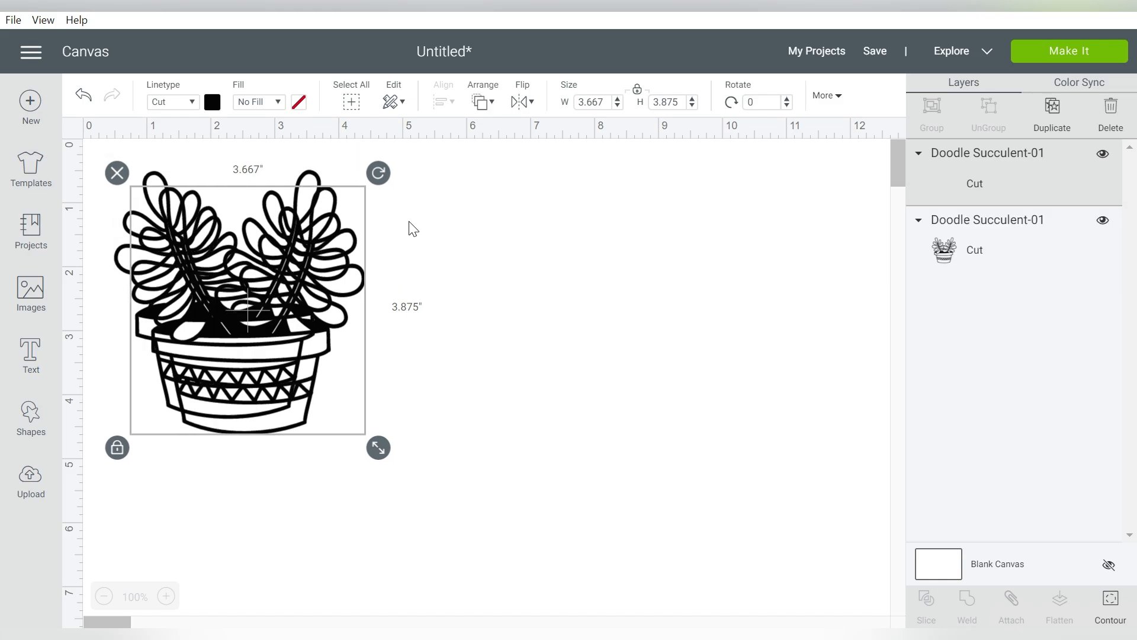
{"action": "left_click", "coordinate": [1052, 109]}
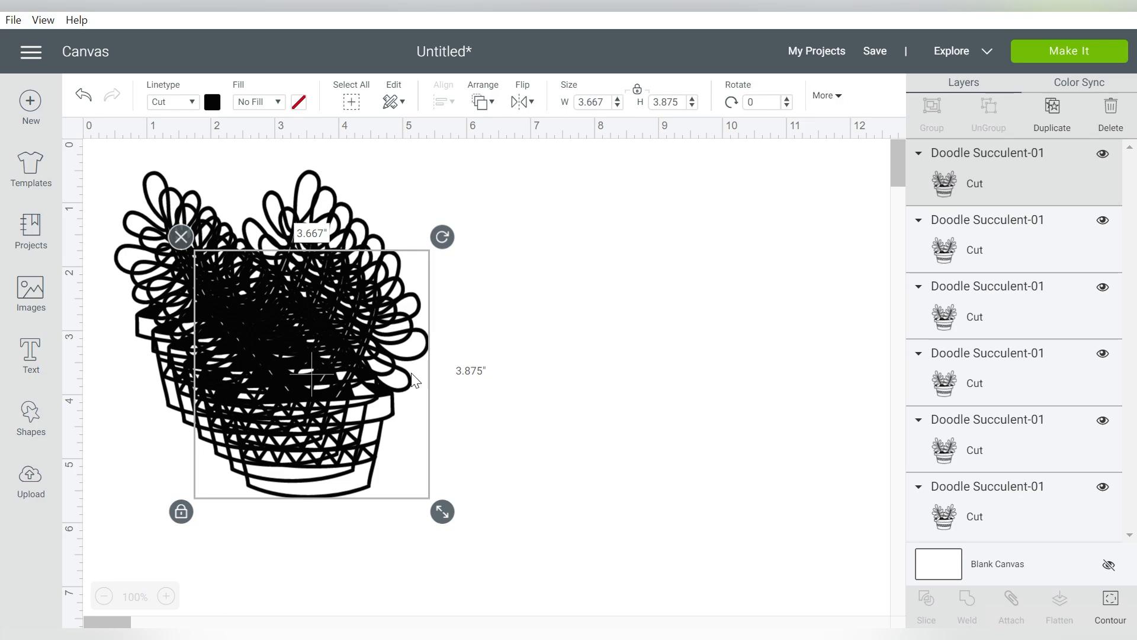
{"action": "left_click_drag", "start_coordinate": [311, 376], "coordinate": [495, 290]}
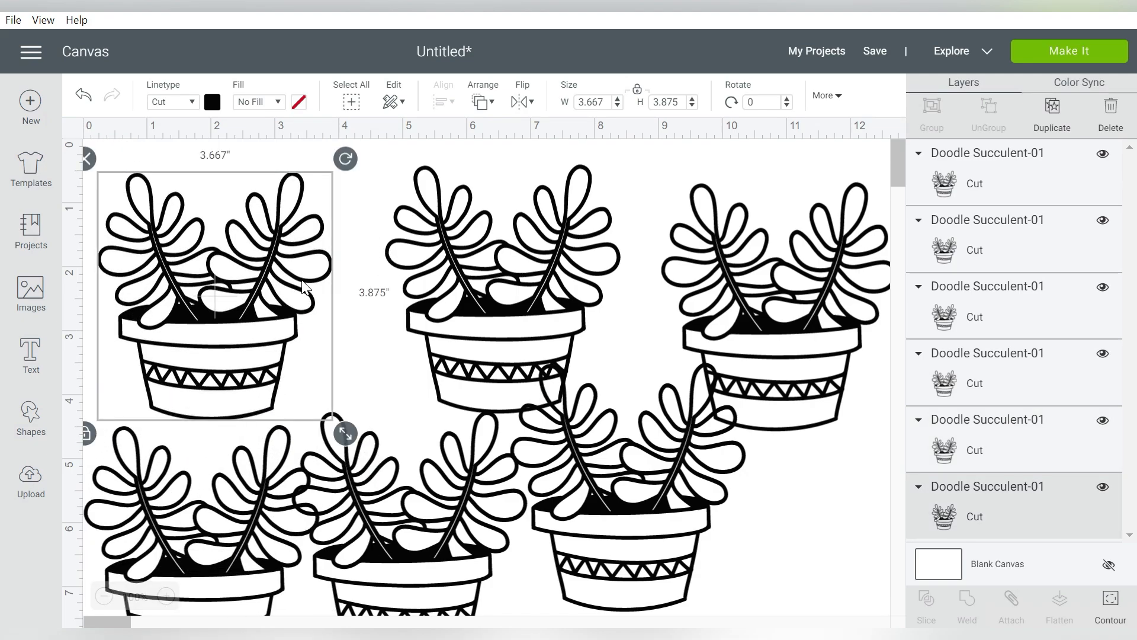
{"action": "mouse_move", "coordinate": [1110, 614]}
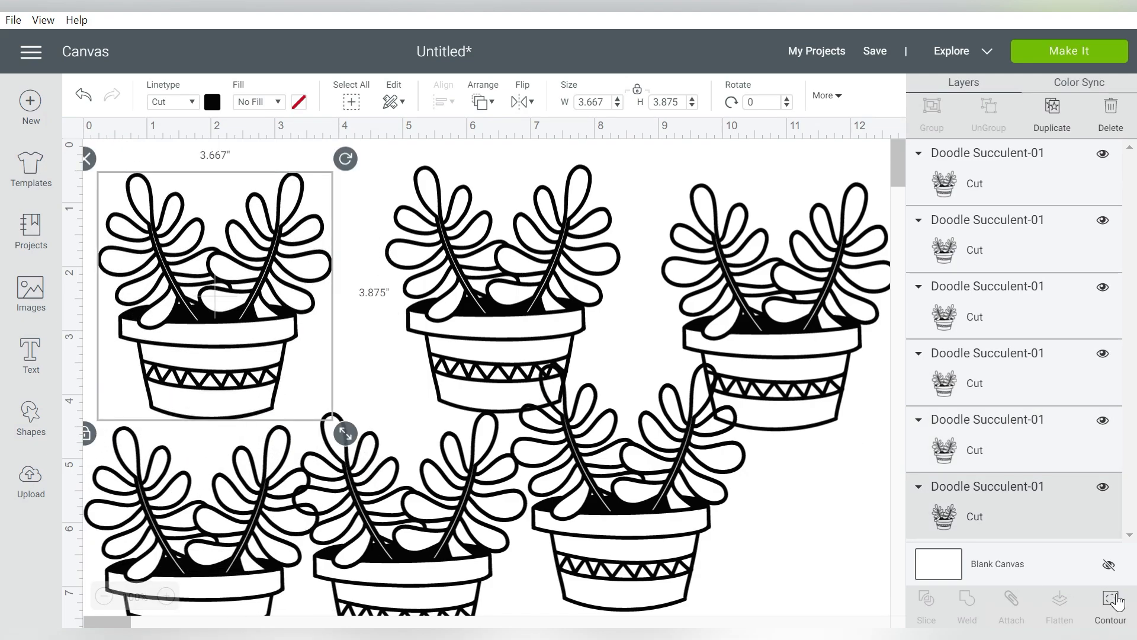
Contour one copy down to just its leaves and colour them green
{"action": "left_click", "coordinate": [1107, 599]}
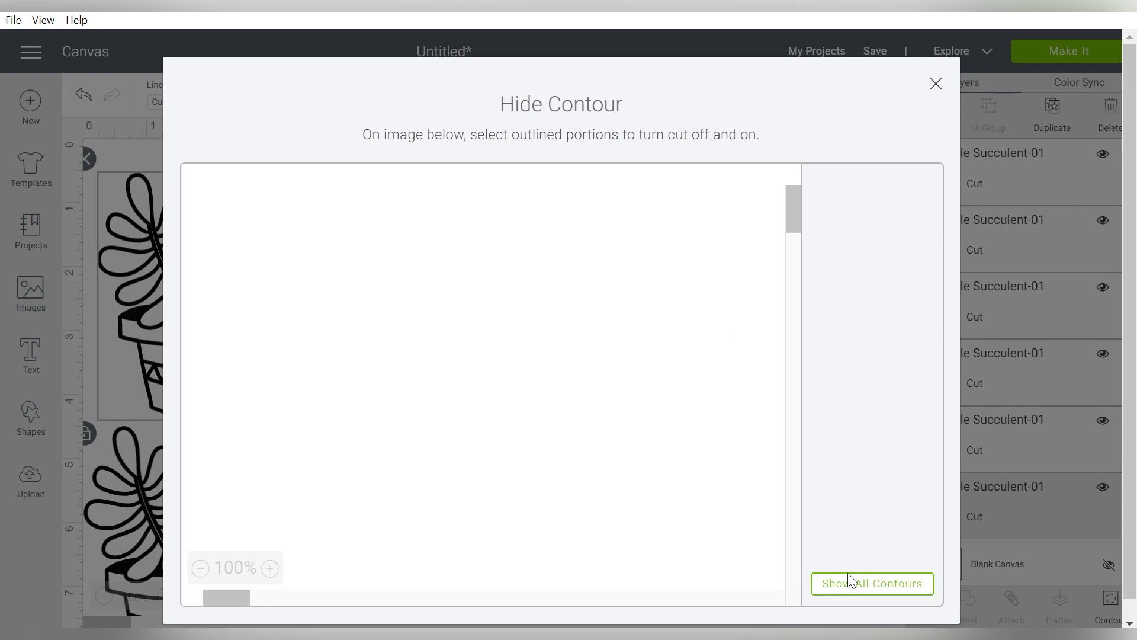
{"action": "left_click", "coordinate": [870, 582]}
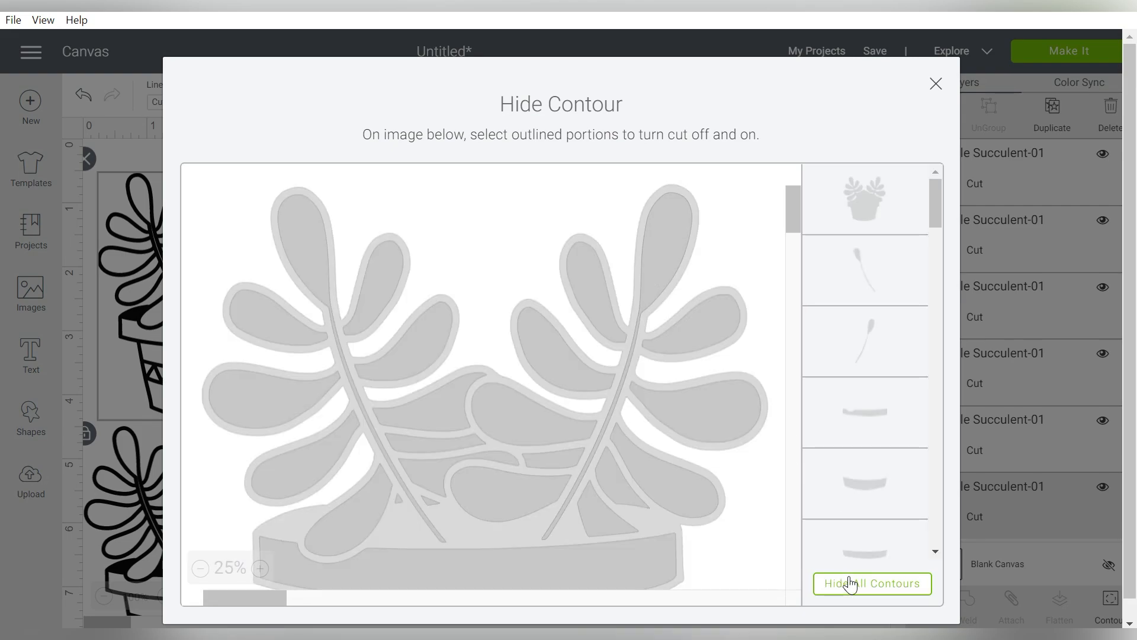
{"action": "left_click", "coordinate": [870, 583]}
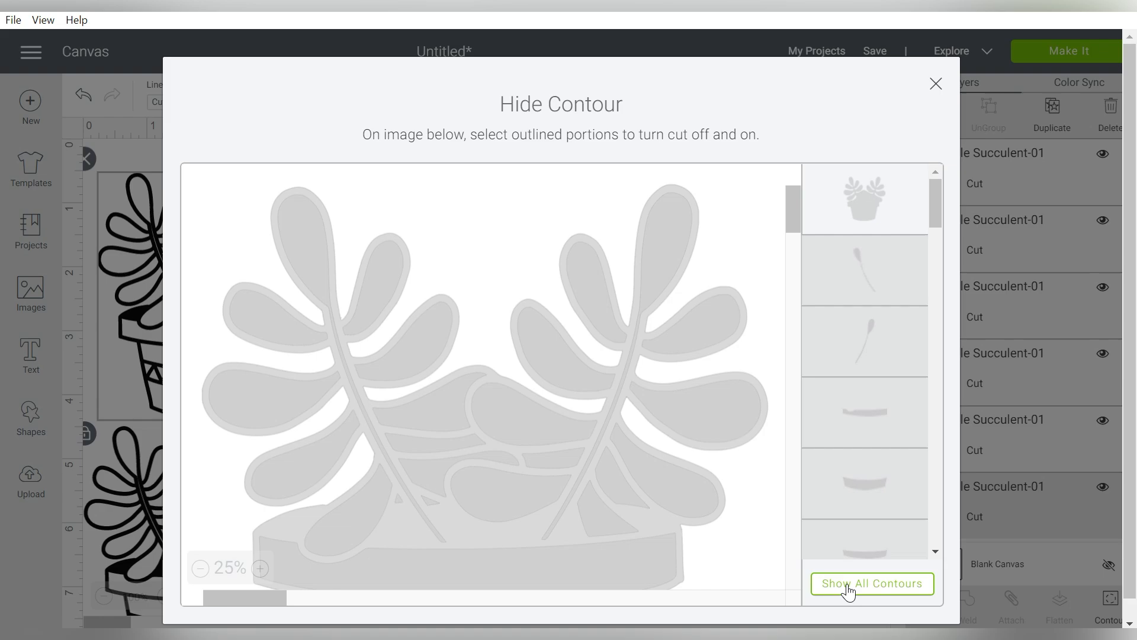
{"action": "left_click", "coordinate": [871, 583]}
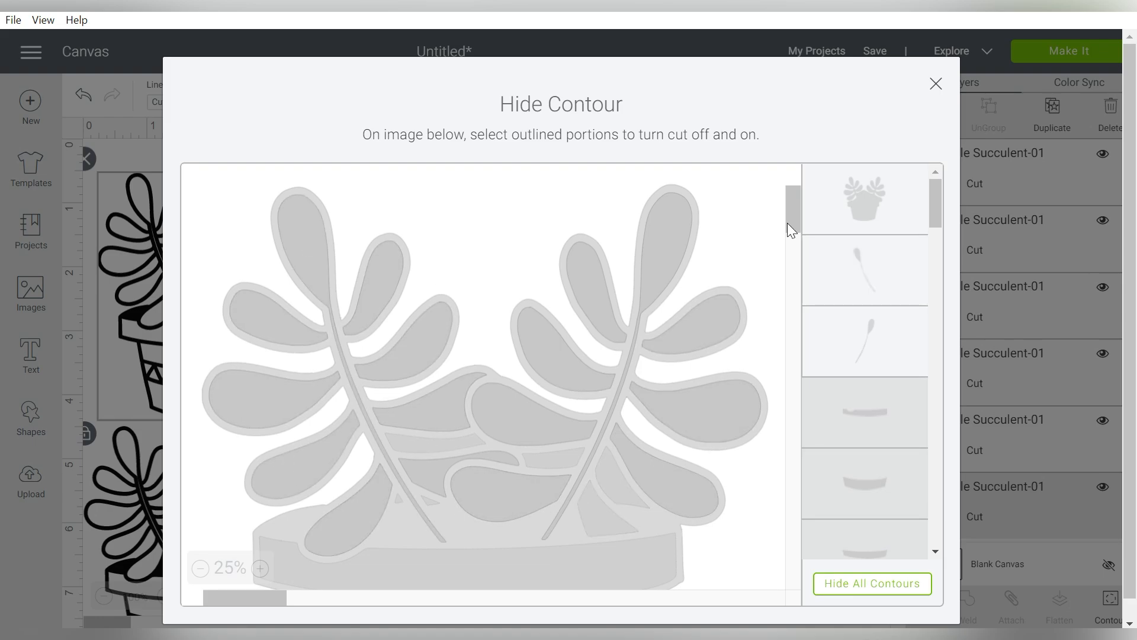
{"action": "left_click", "coordinate": [872, 583]}
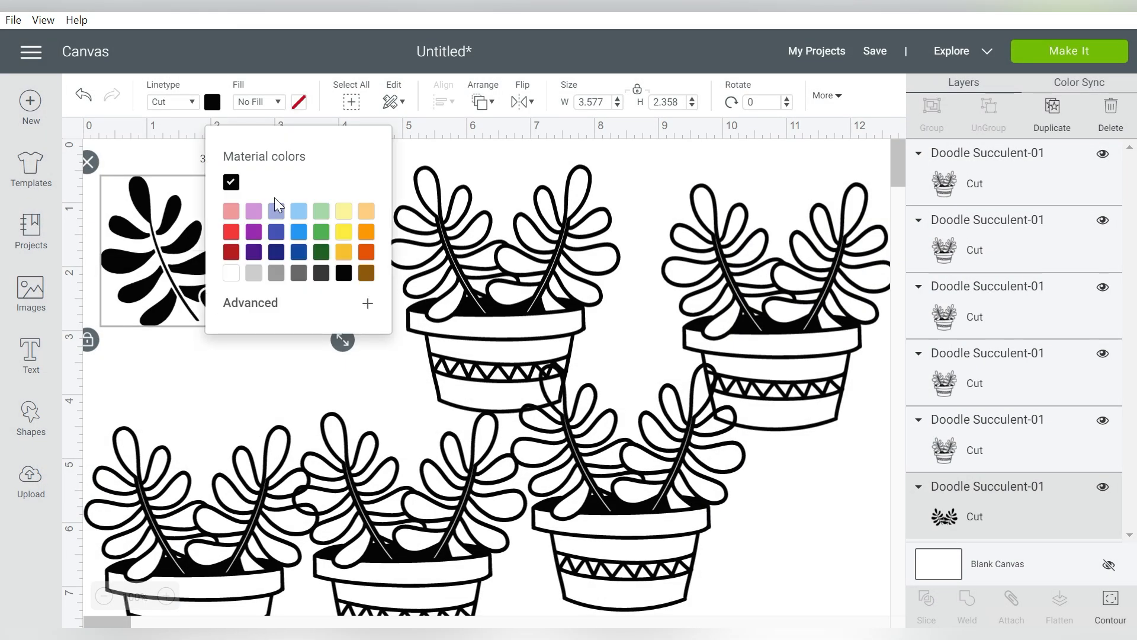
{"action": "left_click", "coordinate": [320, 232]}
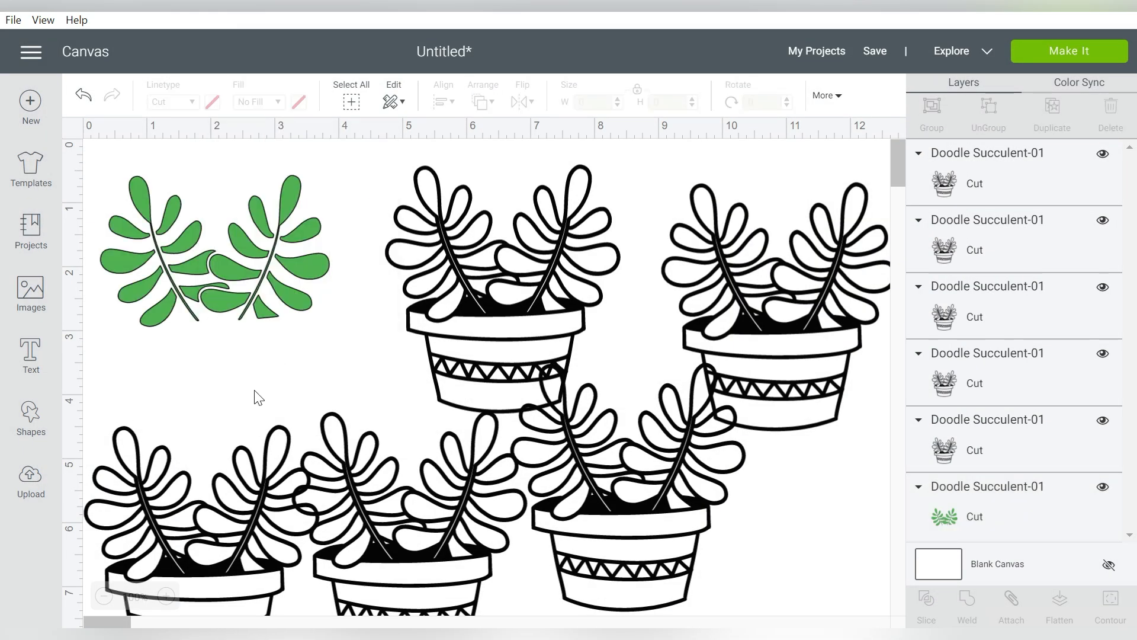
{"action": "left_click", "coordinate": [499, 296]}
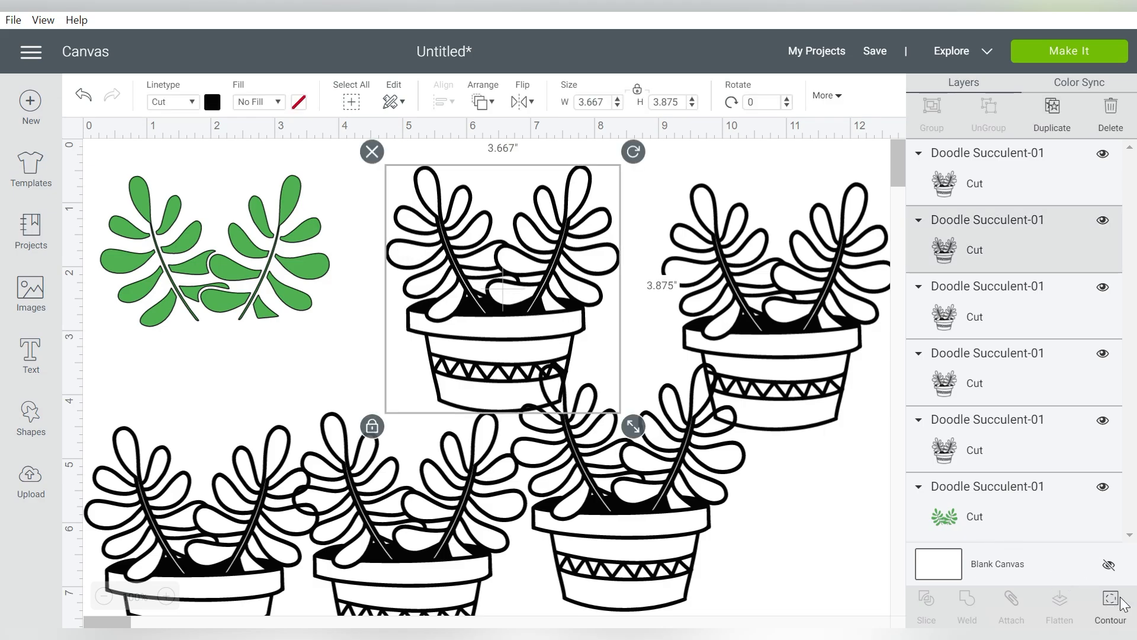
Contour further copies into peach pot bands, an orange rim and a purple-and-blue triangle band
{"action": "left_click", "coordinate": [1109, 599]}
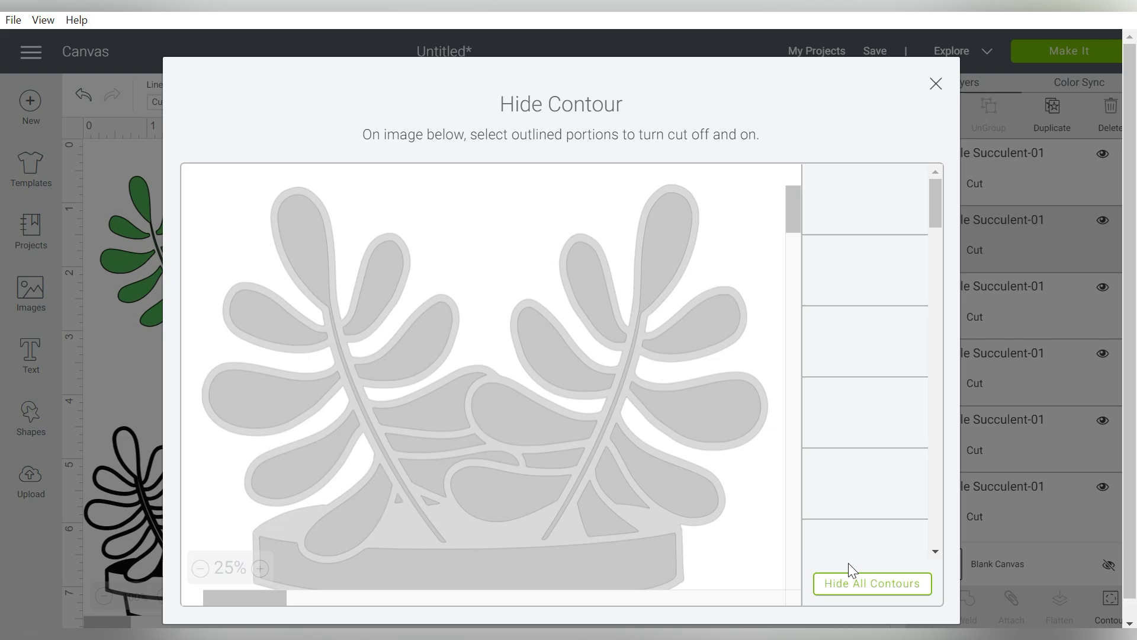
{"action": "left_click", "coordinate": [872, 583]}
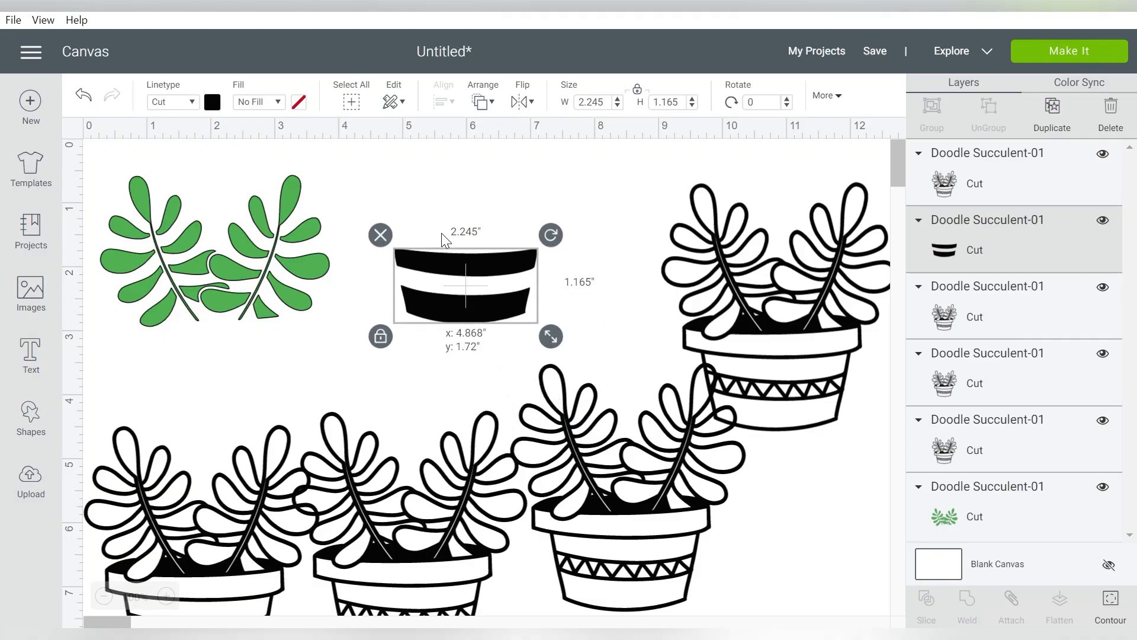
{"action": "left_click", "coordinate": [211, 102]}
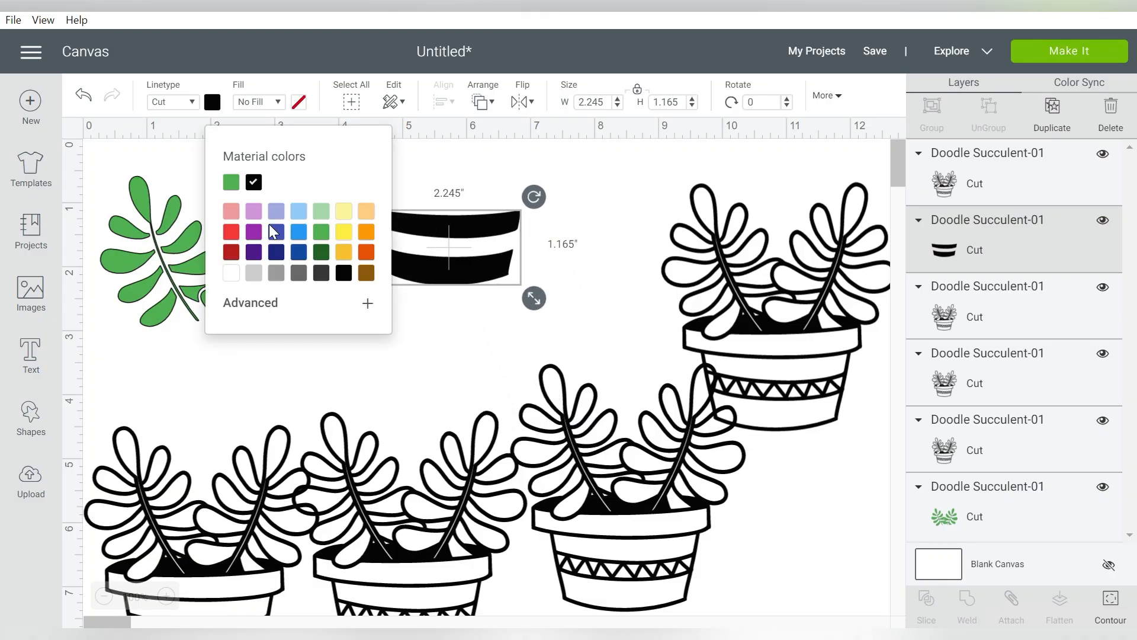
{"action": "mouse_move", "coordinate": [367, 214]}
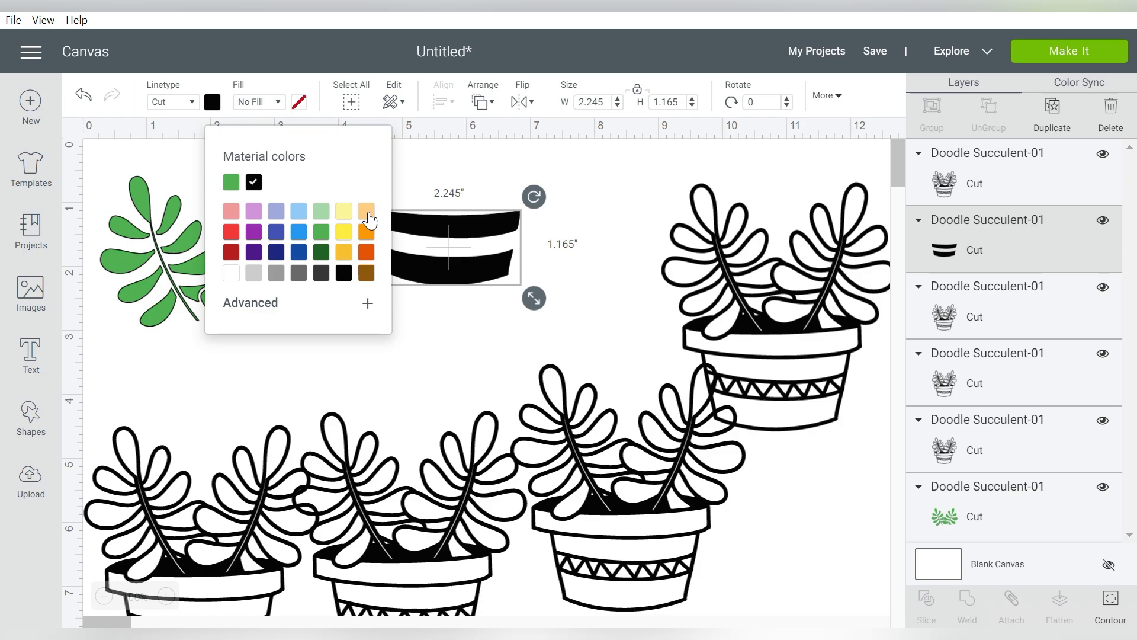
{"action": "left_click", "coordinate": [366, 211]}
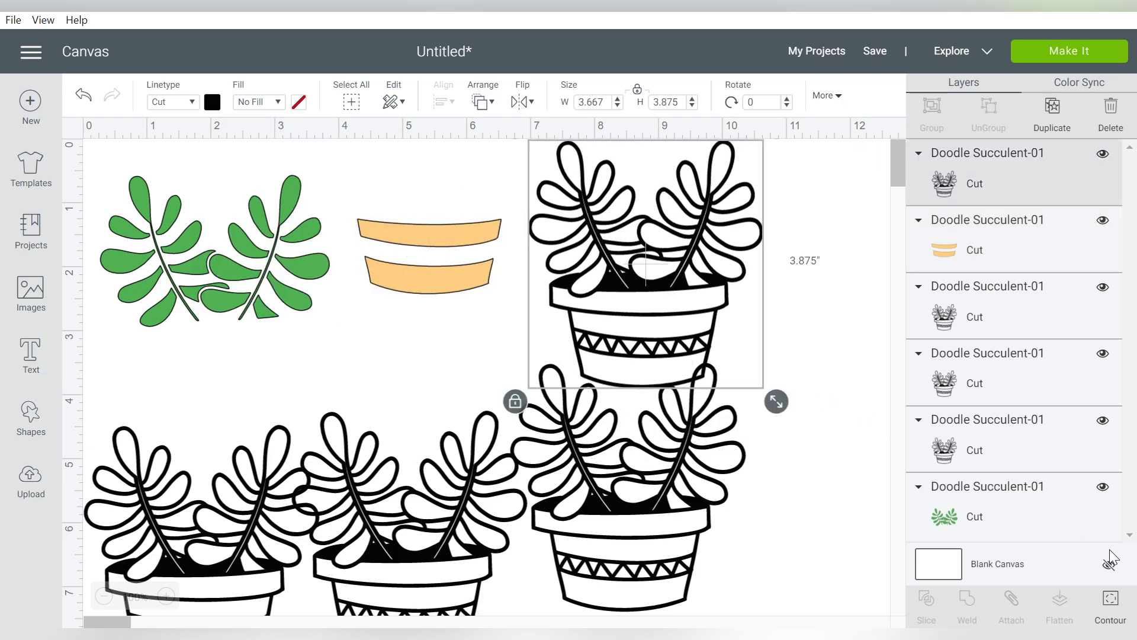
{"action": "left_click", "coordinate": [1109, 618]}
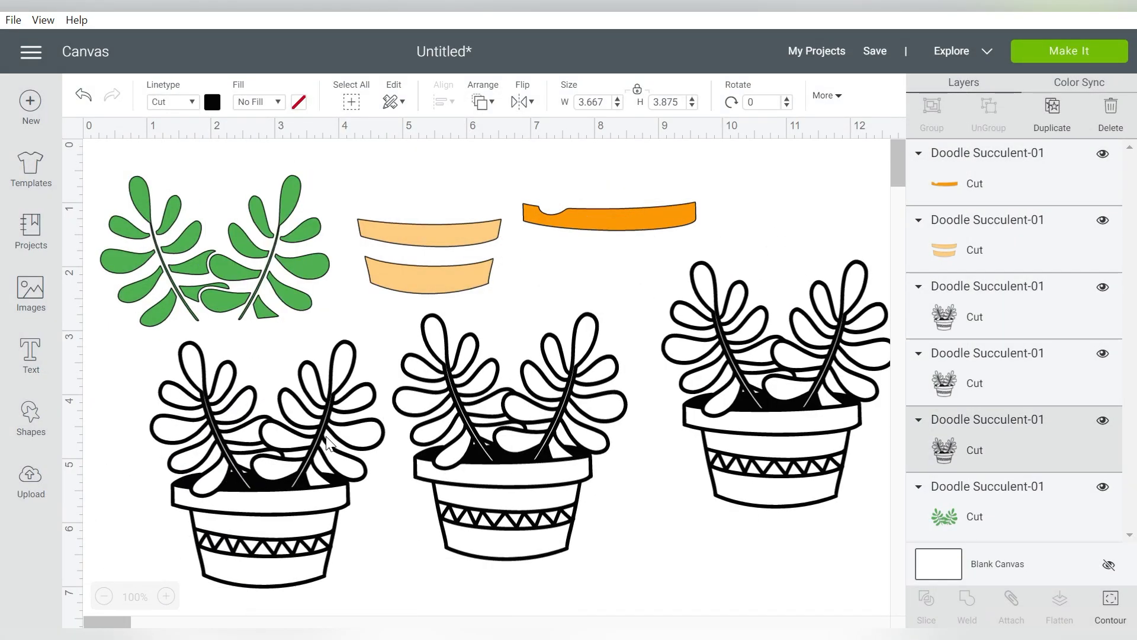
{"action": "left_click", "coordinate": [1109, 600]}
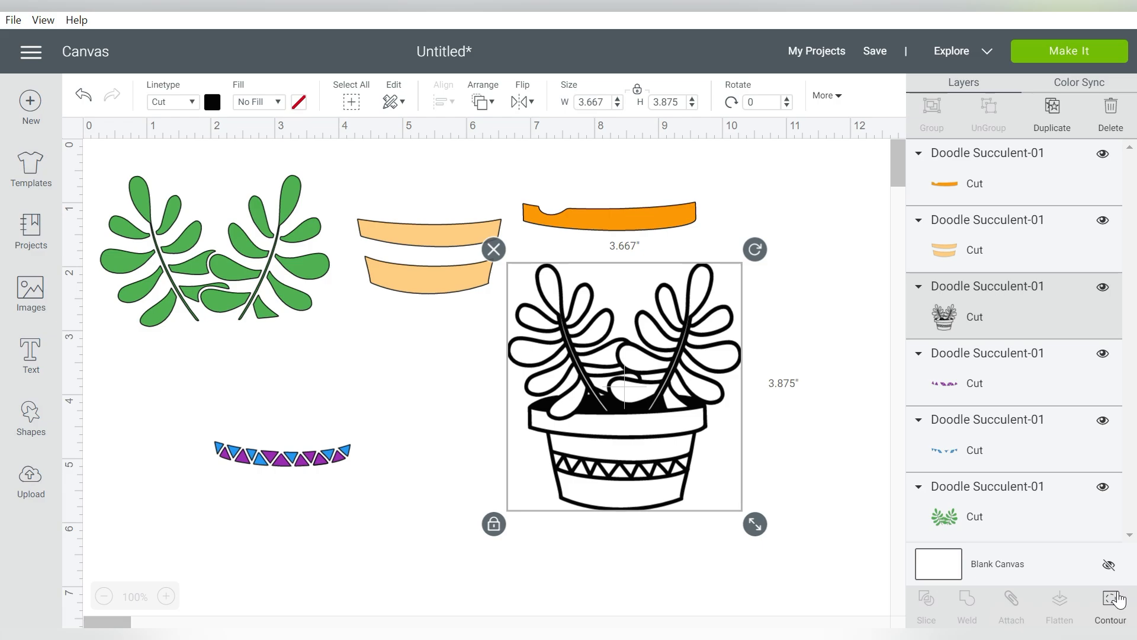
Make the last copy a black silhouette behind the pieces, stack them and enlarge the succulent to about 6.3 inches wide
{"action": "left_click", "coordinate": [1108, 603]}
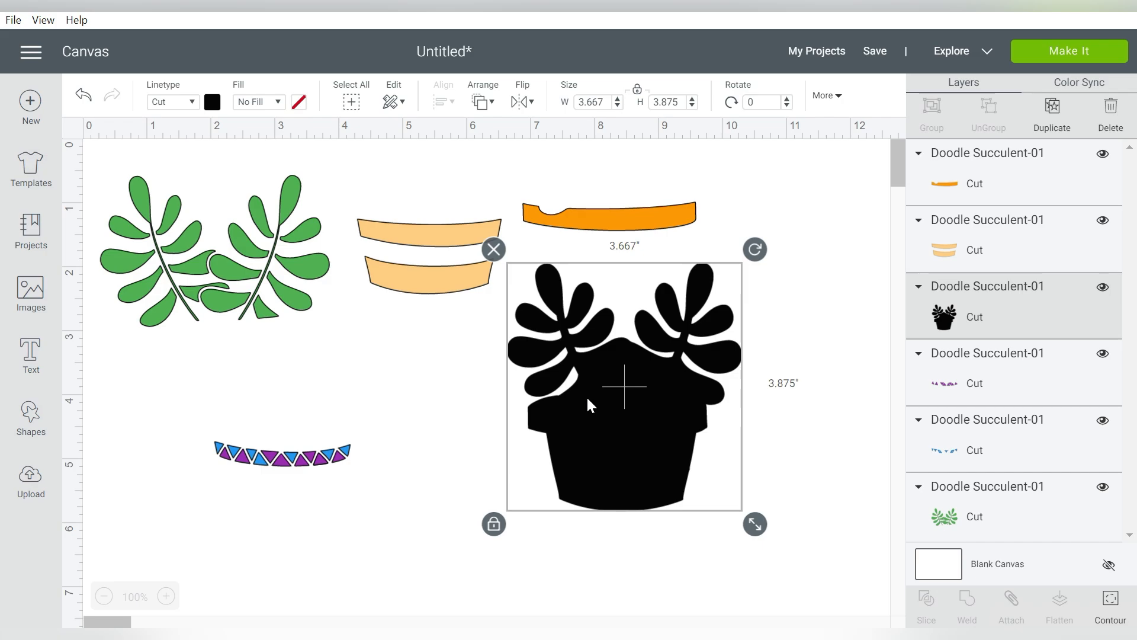
{"action": "mouse_move", "coordinate": [616, 422]}
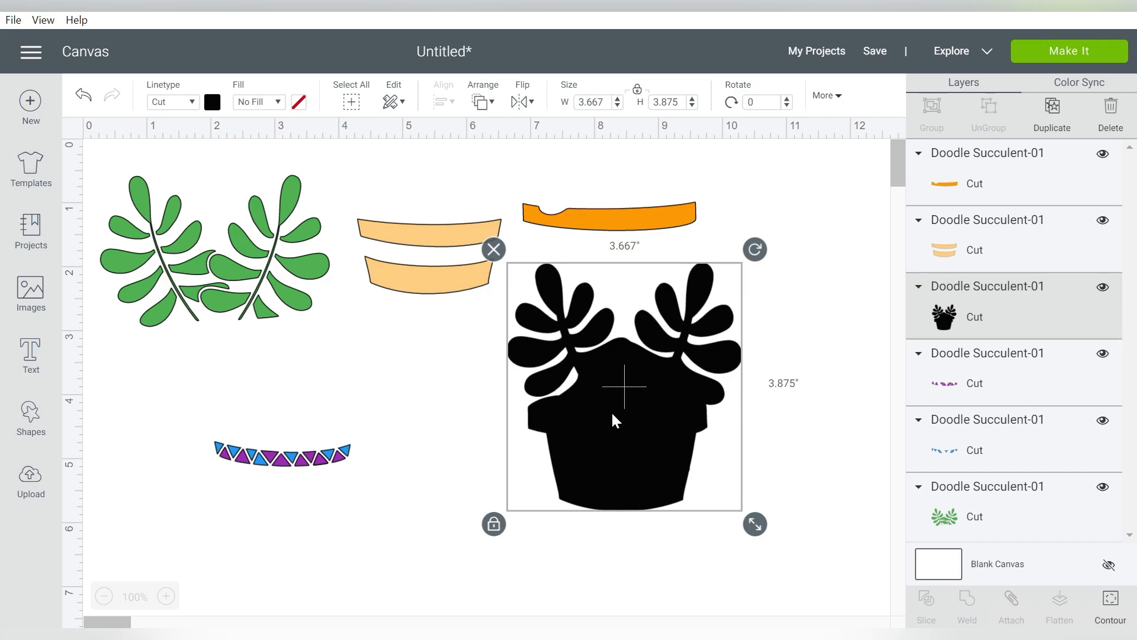
{"action": "left_click", "coordinate": [479, 100]}
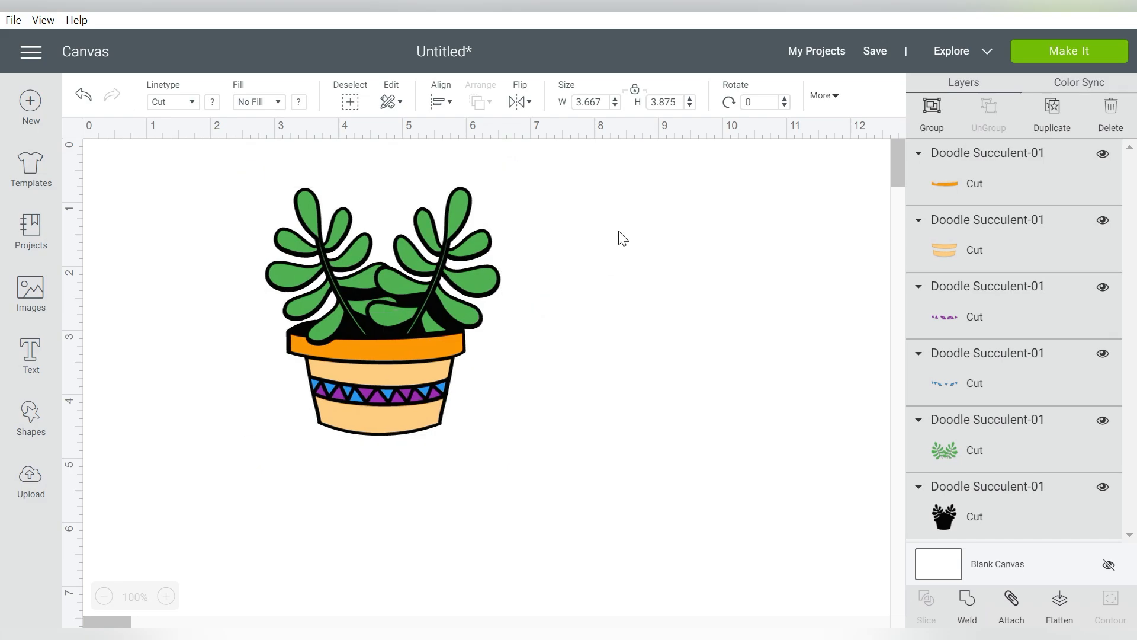
{"action": "left_click", "coordinate": [380, 298]}
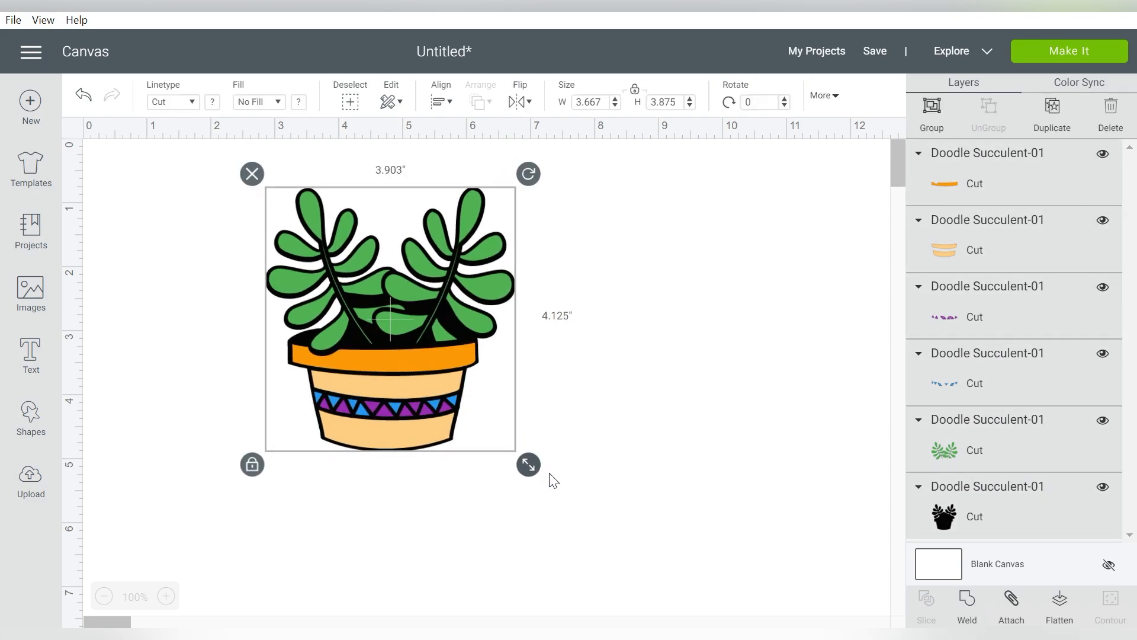
{"action": "left_click_drag", "start_coordinate": [528, 464], "coordinate": [682, 584]}
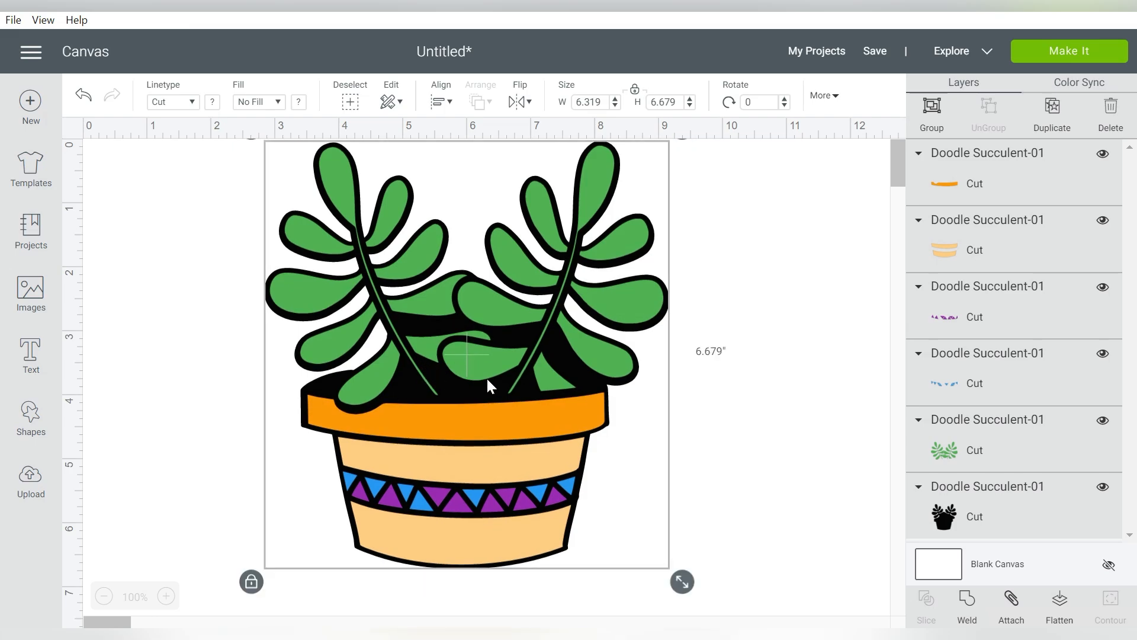
{"action": "mouse_move", "coordinate": [765, 340]}
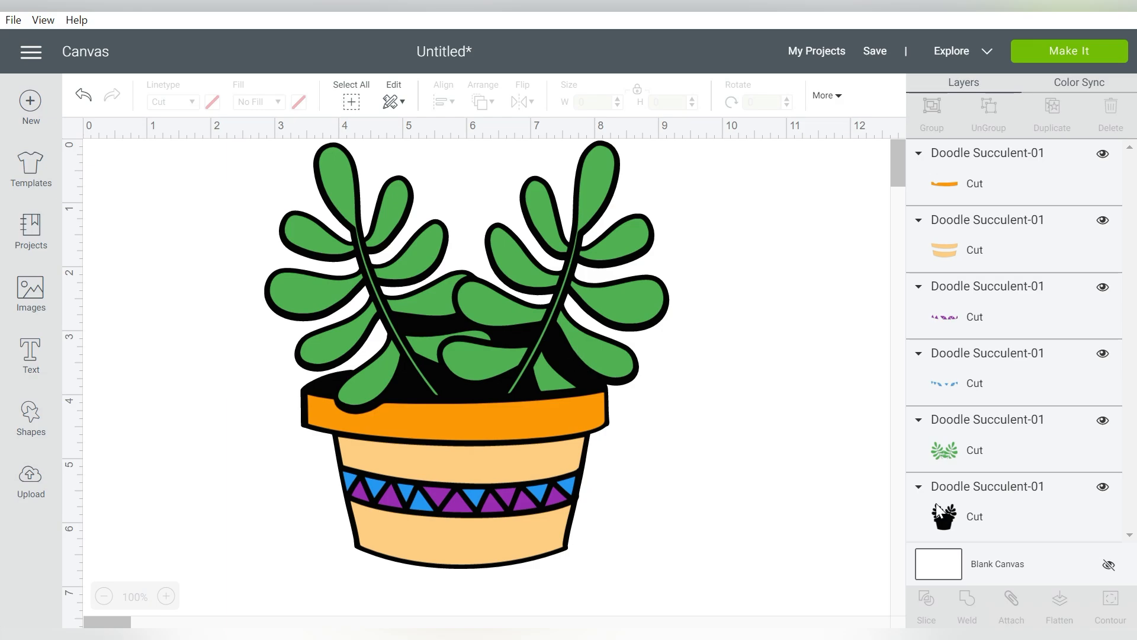
{"action": "left_click", "coordinate": [1109, 607]}
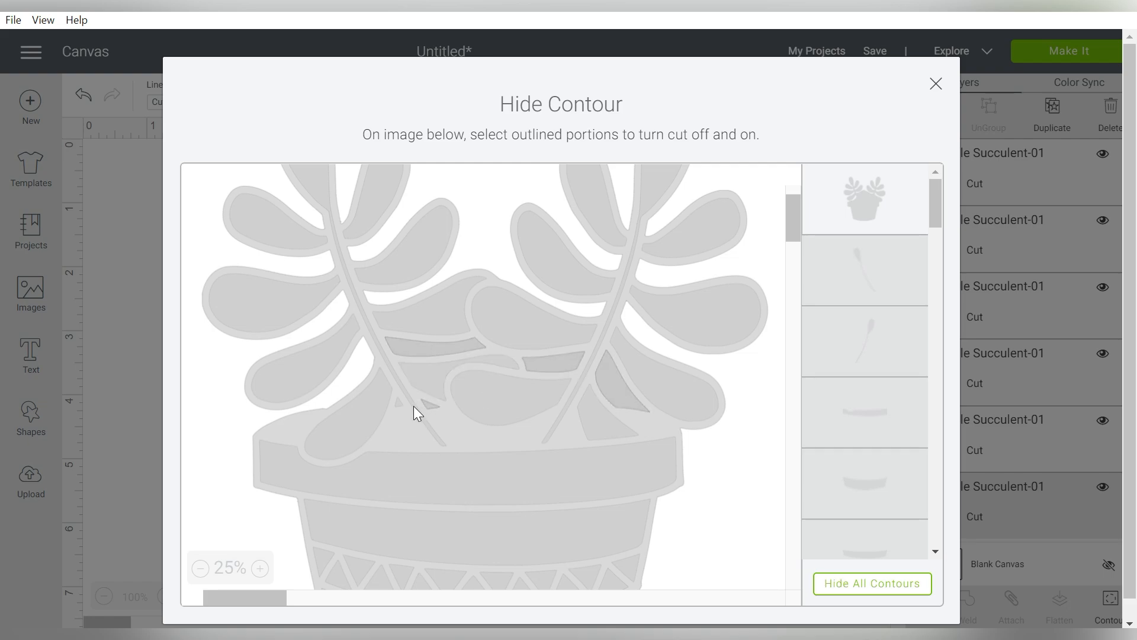
Close the contour editor and return to the image upload page
{"action": "left_click", "coordinate": [934, 83]}
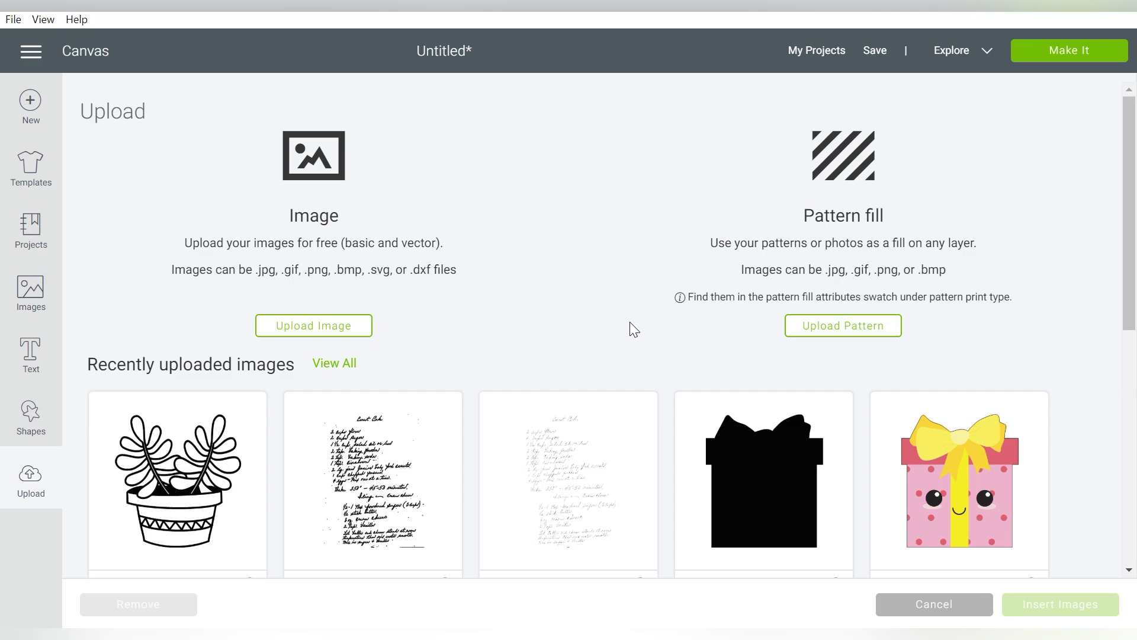
{"action": "mouse_move", "coordinate": [318, 329]}
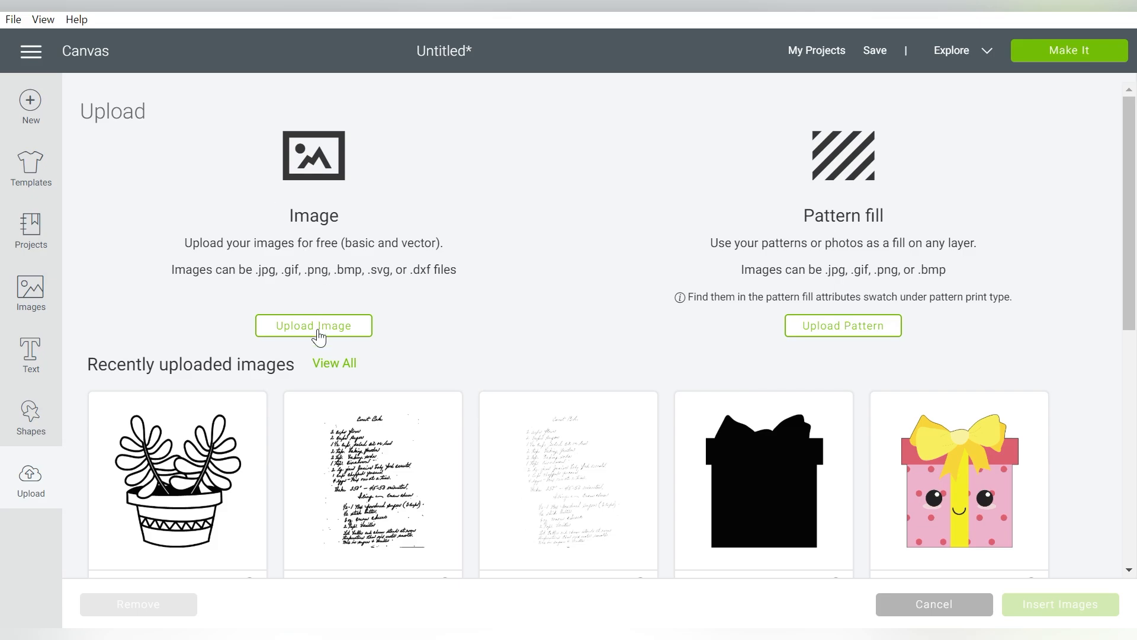
Upload the coloured succulent picture as a Simple image and continue to Select & Erase
{"action": "left_click", "coordinate": [314, 326]}
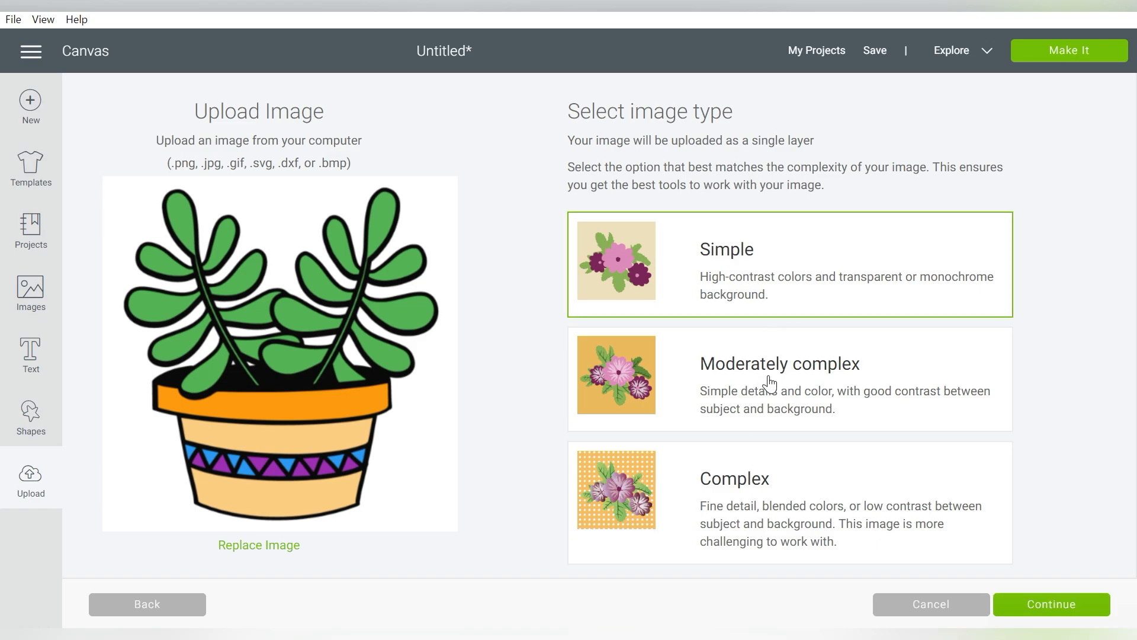
{"action": "left_click", "coordinate": [768, 379]}
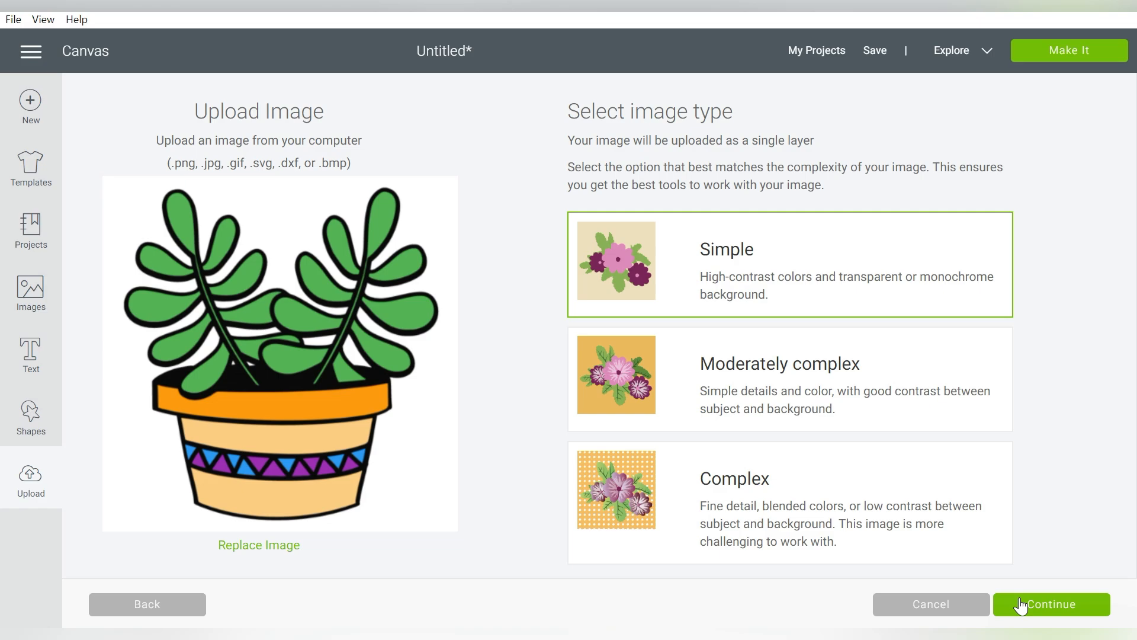
{"action": "left_click", "coordinate": [1052, 605]}
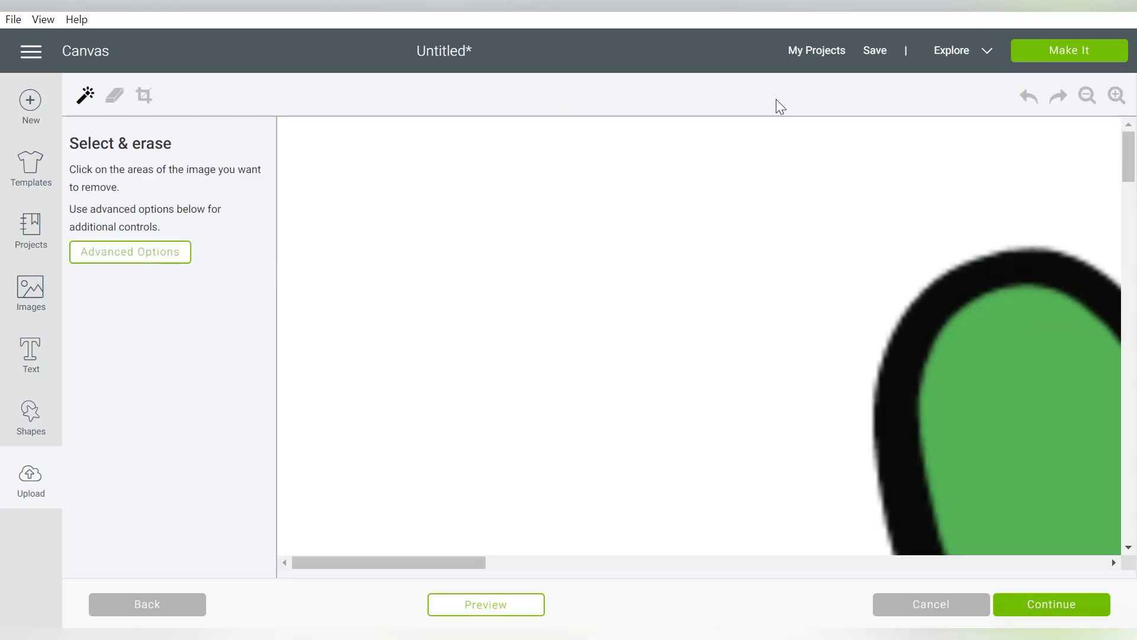
Zoom out over the coloured succulent and erase green leaf fills on both sprigs with Select & Erase
{"action": "left_click", "coordinate": [1085, 95]}
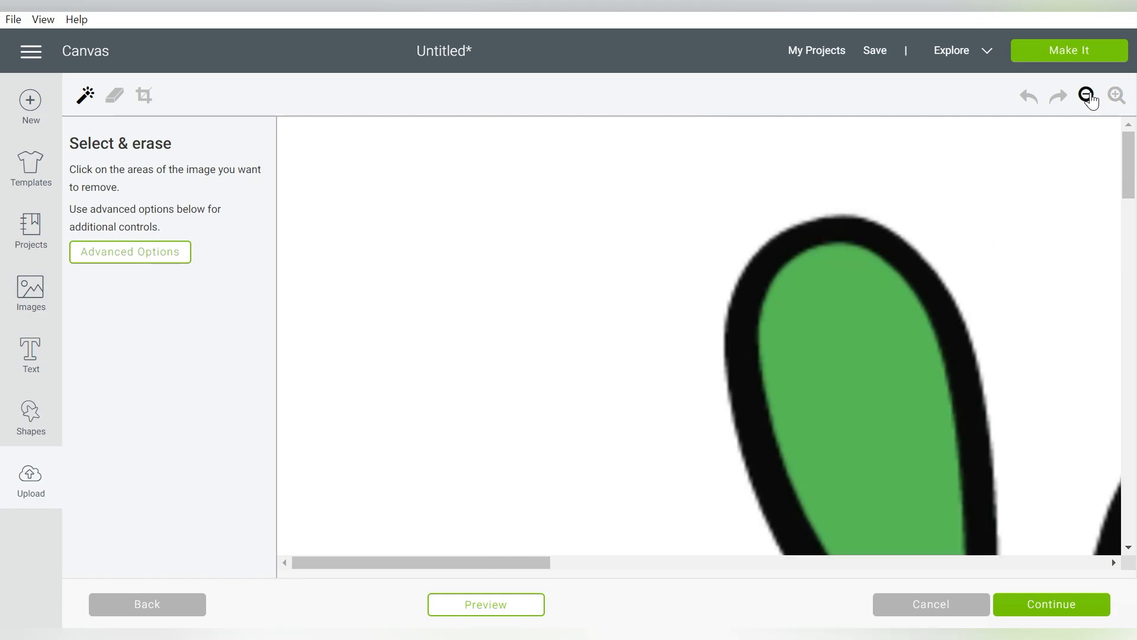
{"action": "left_click", "coordinate": [1088, 95]}
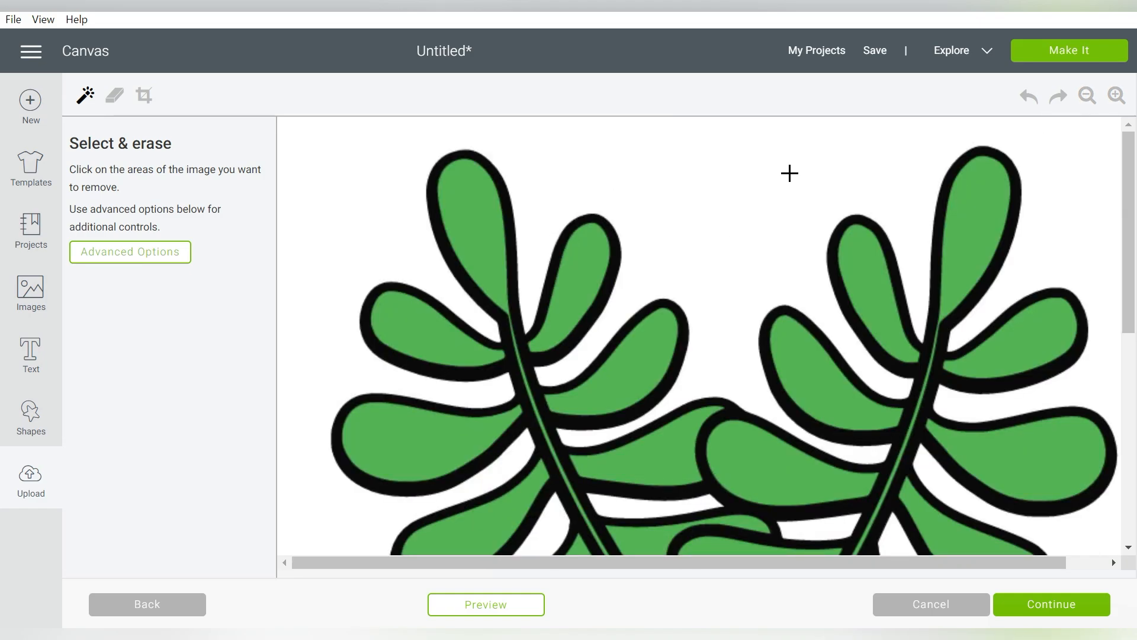
{"action": "mouse_move", "coordinate": [664, 190]}
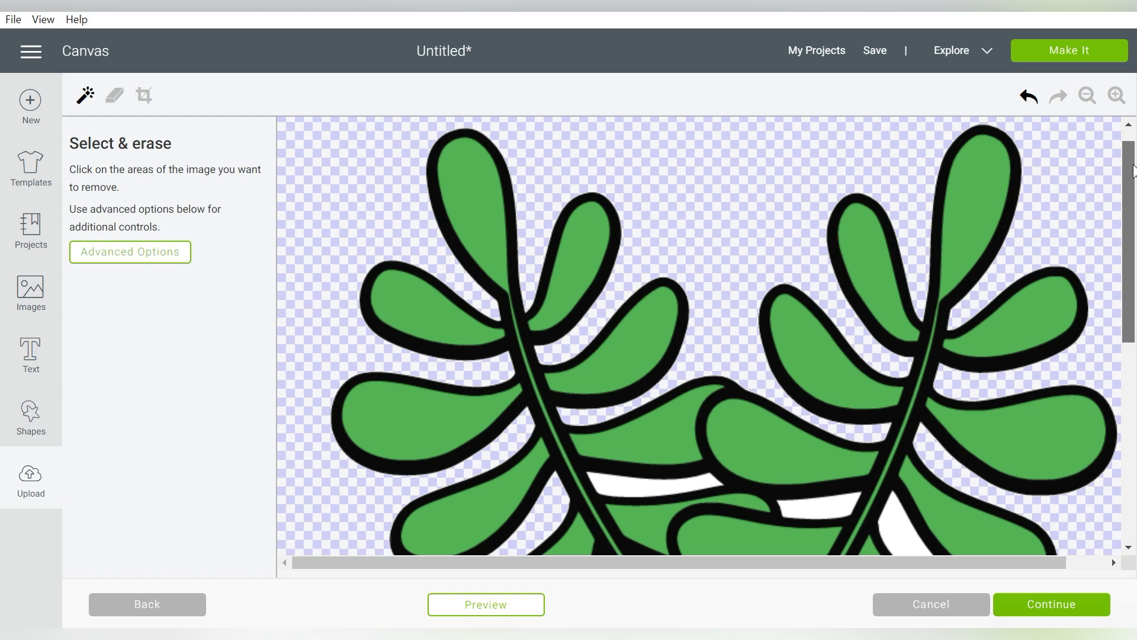
{"action": "scroll", "scroll_direction": "down", "scroll_amount": 3}
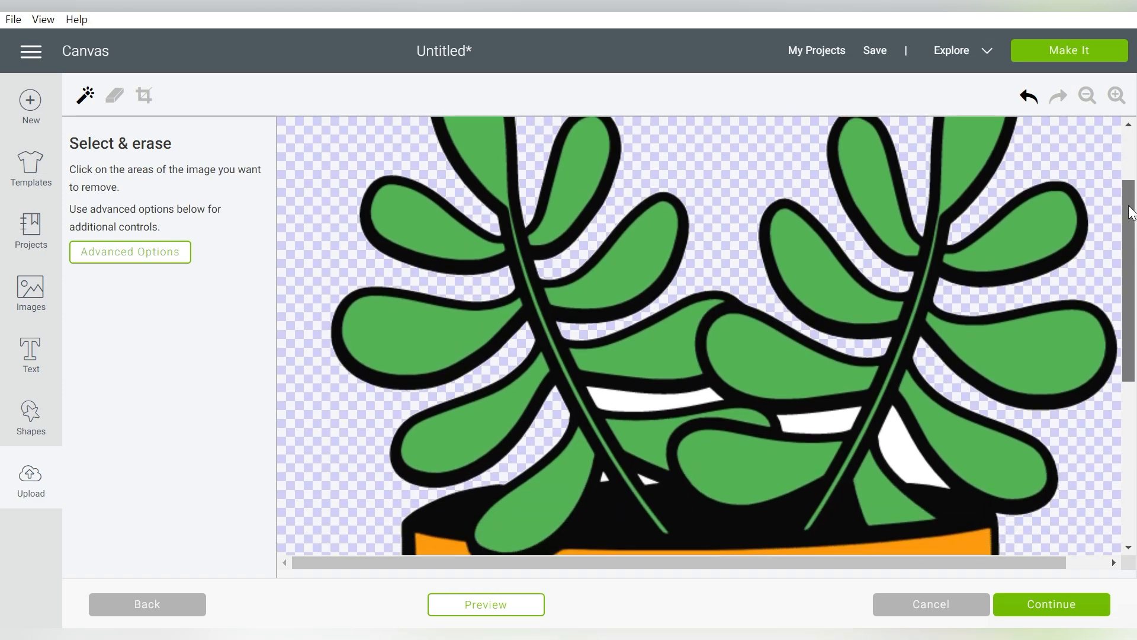
{"action": "scroll", "scroll_direction": "down", "scroll_amount": 3}
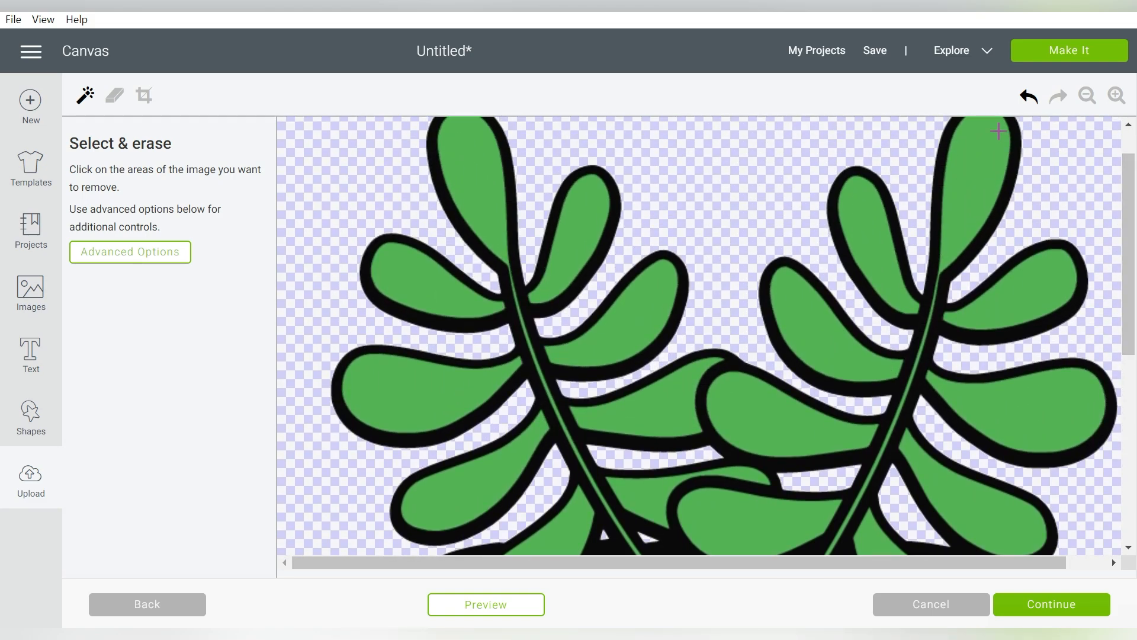
{"action": "mouse_move", "coordinate": [862, 221]}
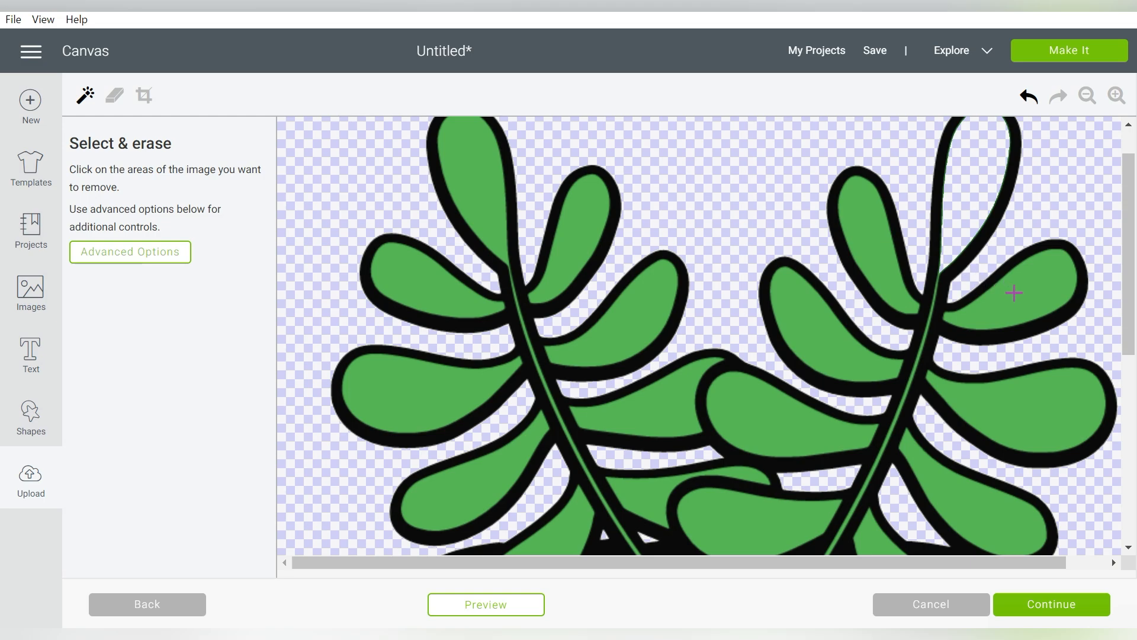
{"action": "mouse_move", "coordinate": [808, 391]}
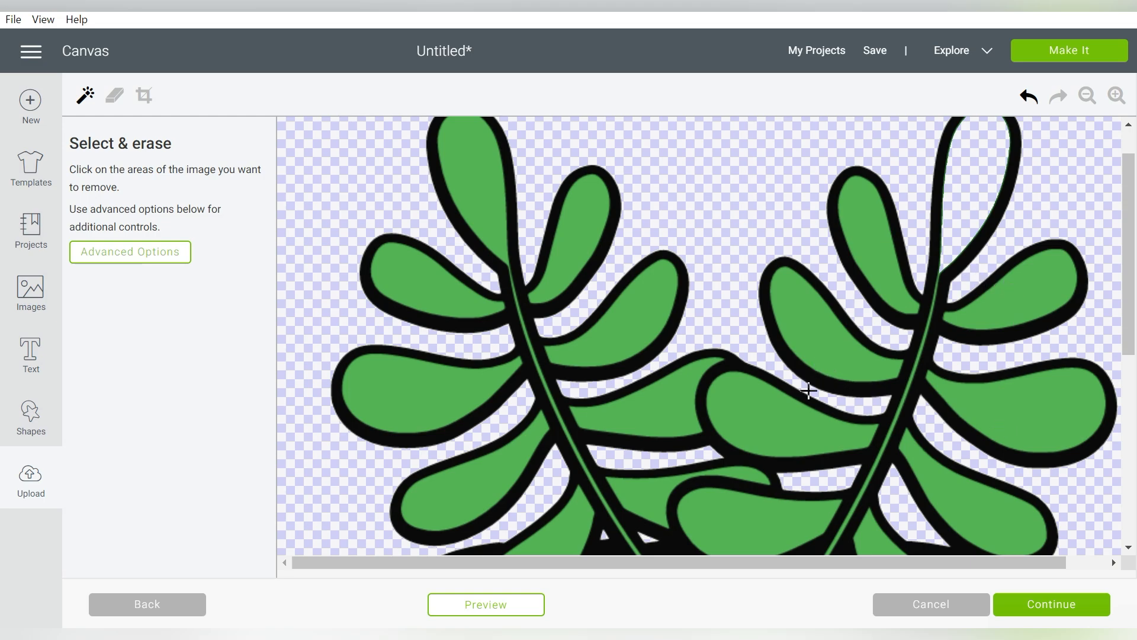
{"action": "mouse_move", "coordinate": [1111, 299]}
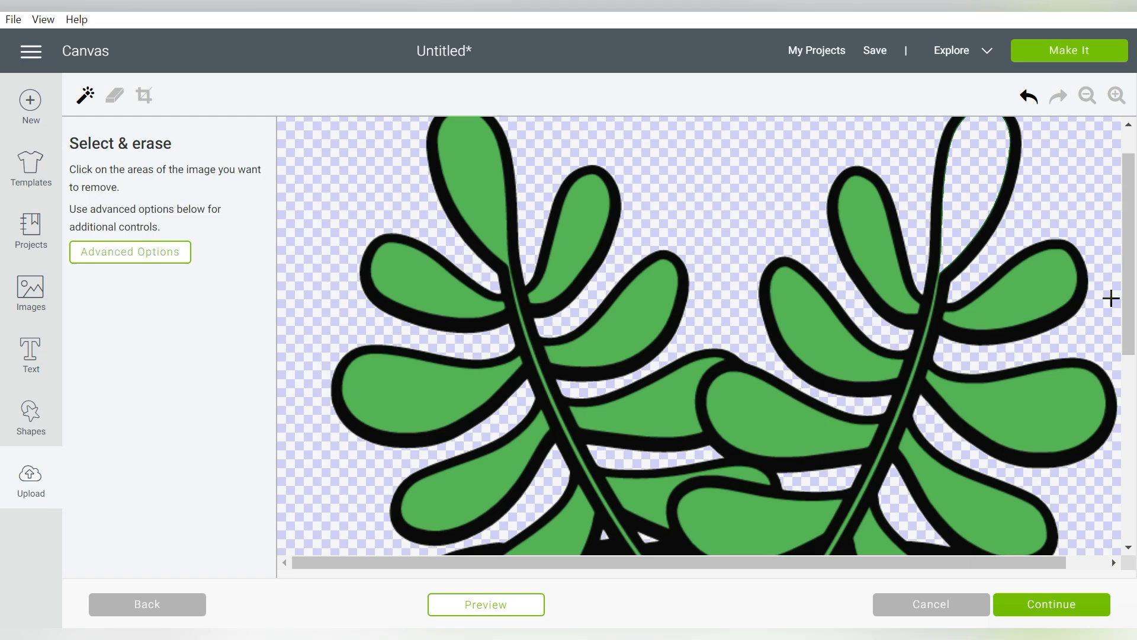
{"action": "mouse_move", "coordinate": [469, 179]}
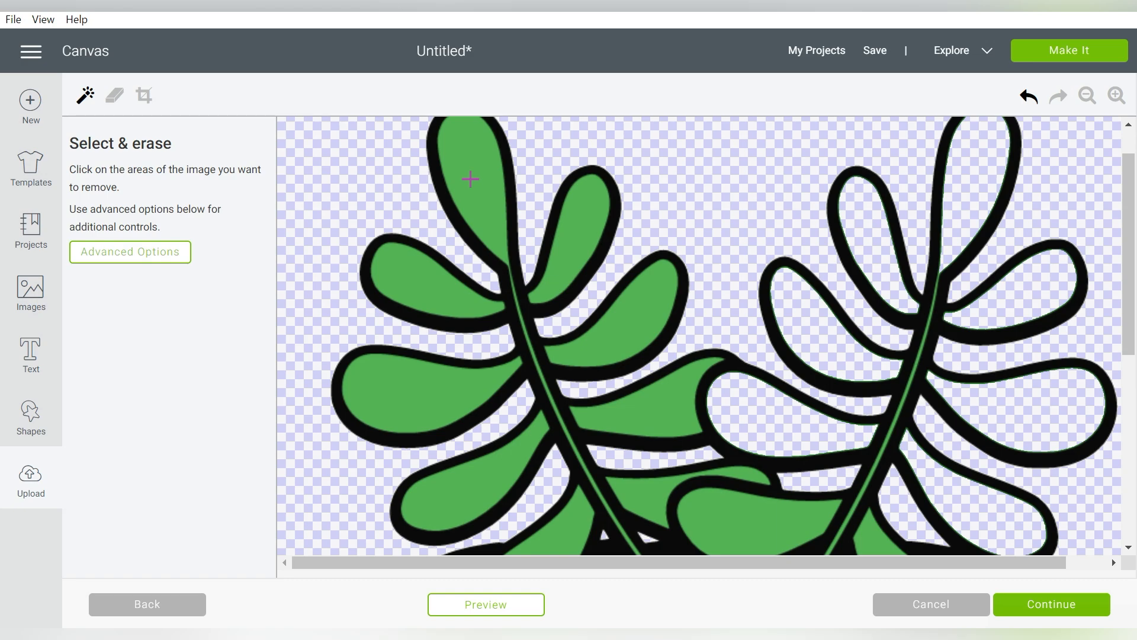
{"action": "mouse_move", "coordinate": [422, 281]}
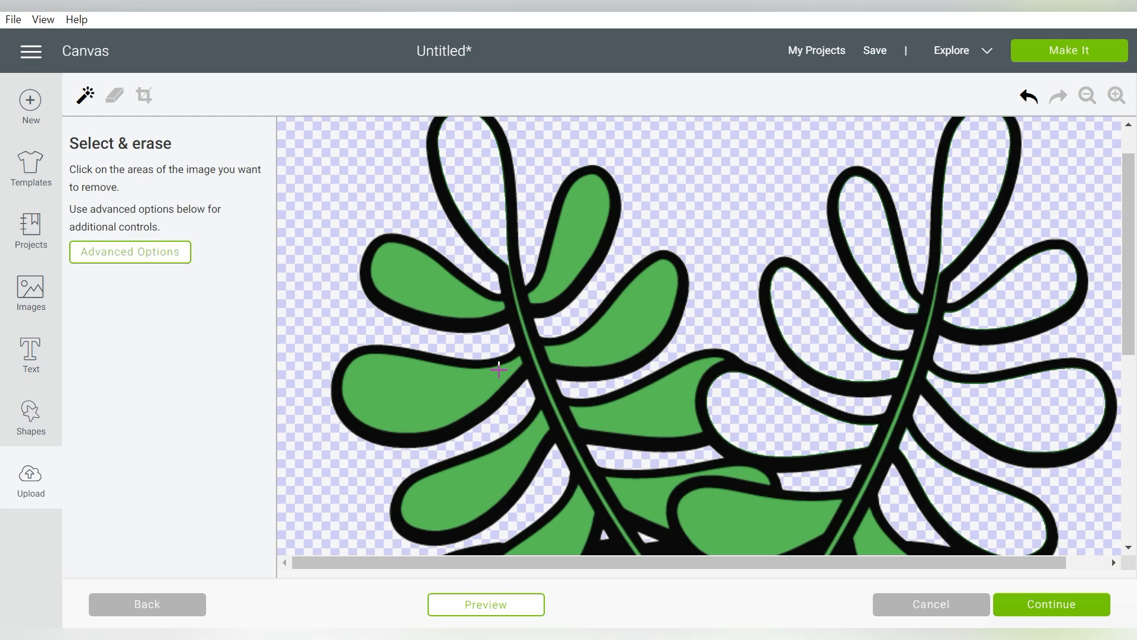
{"action": "mouse_move", "coordinate": [533, 370]}
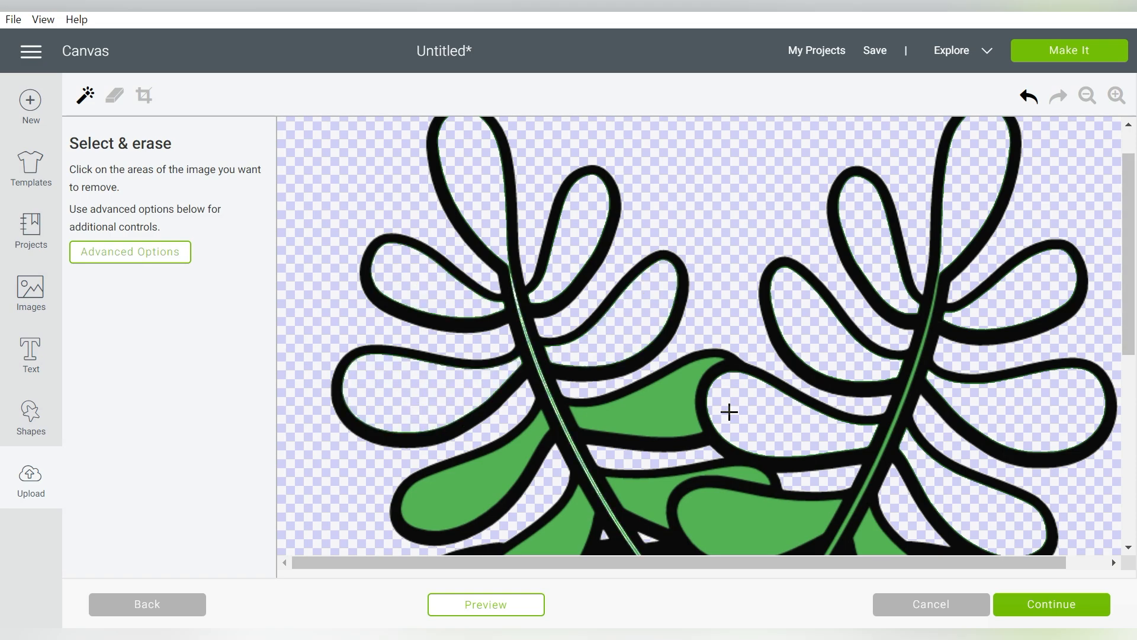
{"action": "mouse_move", "coordinate": [1104, 246]}
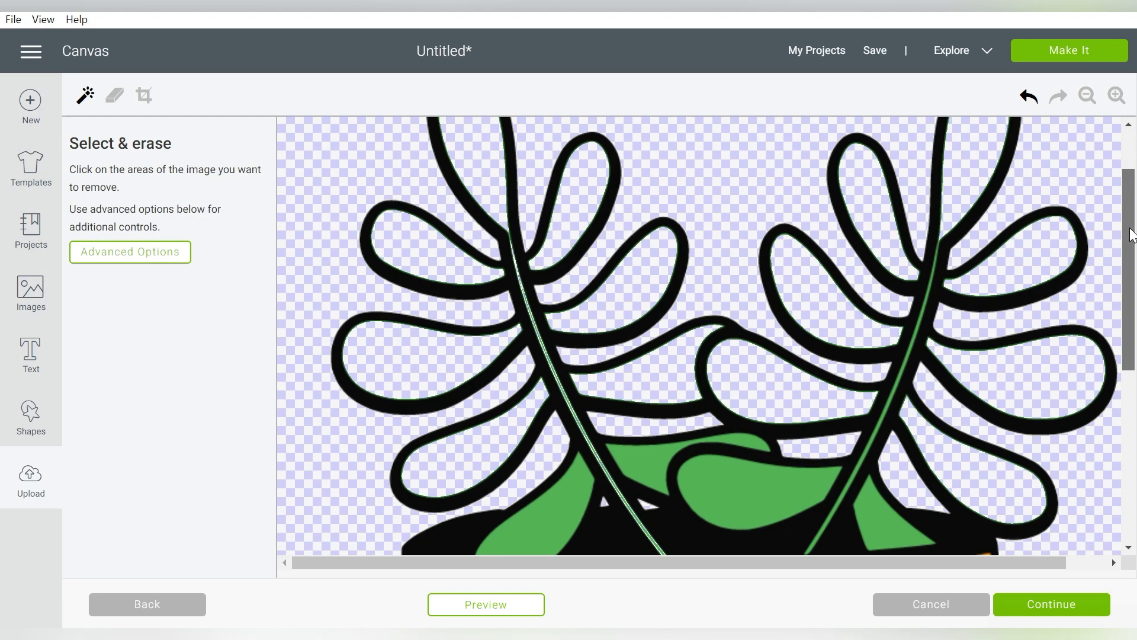
Erase the green stems and lower leaves and the pot's orange, peach, purple and blue fills, leaving black outlines
{"action": "scroll", "scroll_direction": "down", "scroll_amount": 3}
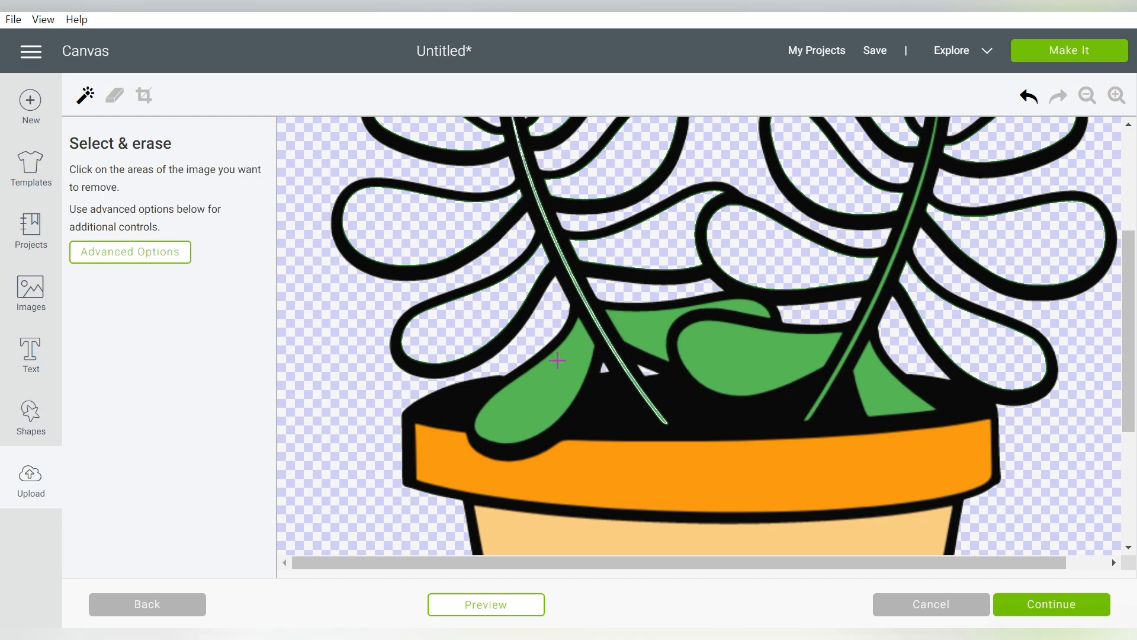
{"action": "mouse_move", "coordinate": [575, 280]}
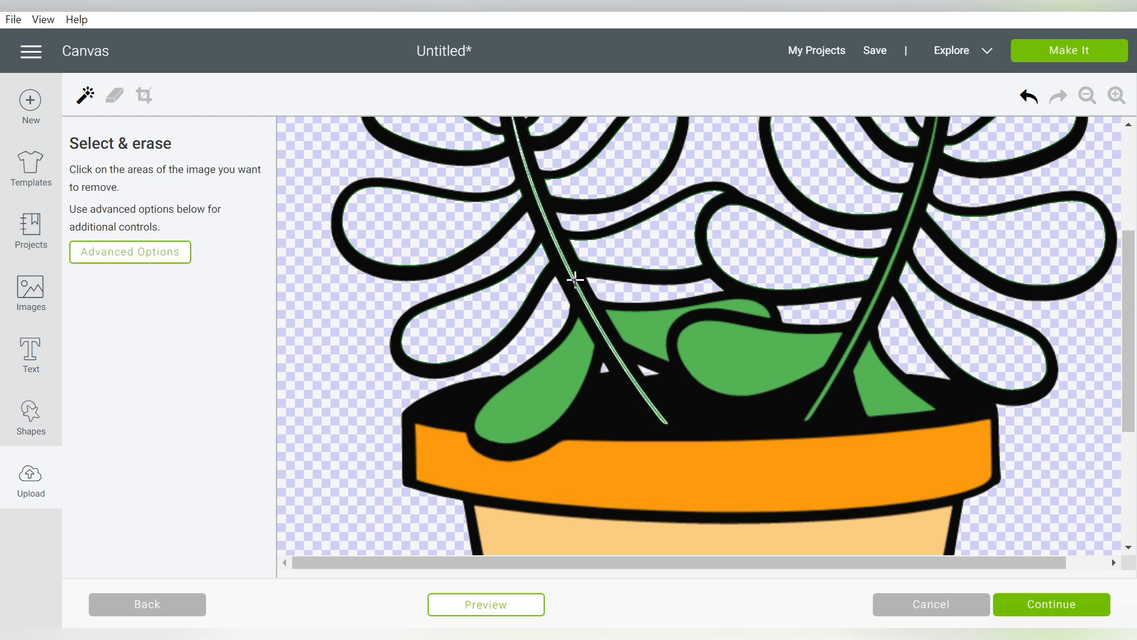
{"action": "left_click", "coordinate": [604, 322]}
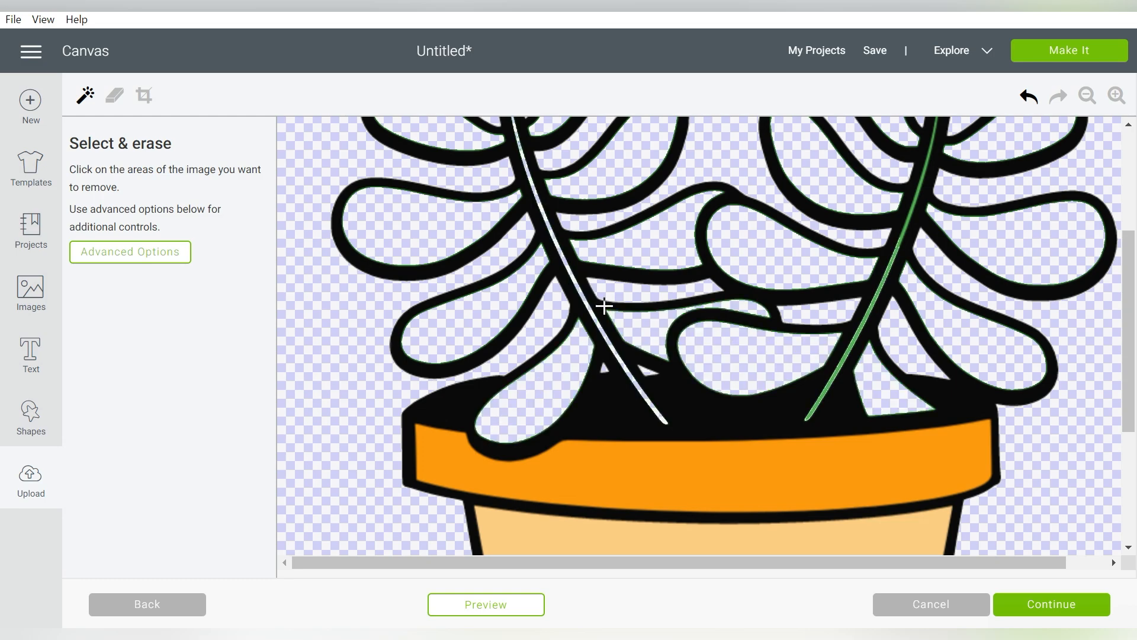
{"action": "mouse_move", "coordinate": [885, 267]}
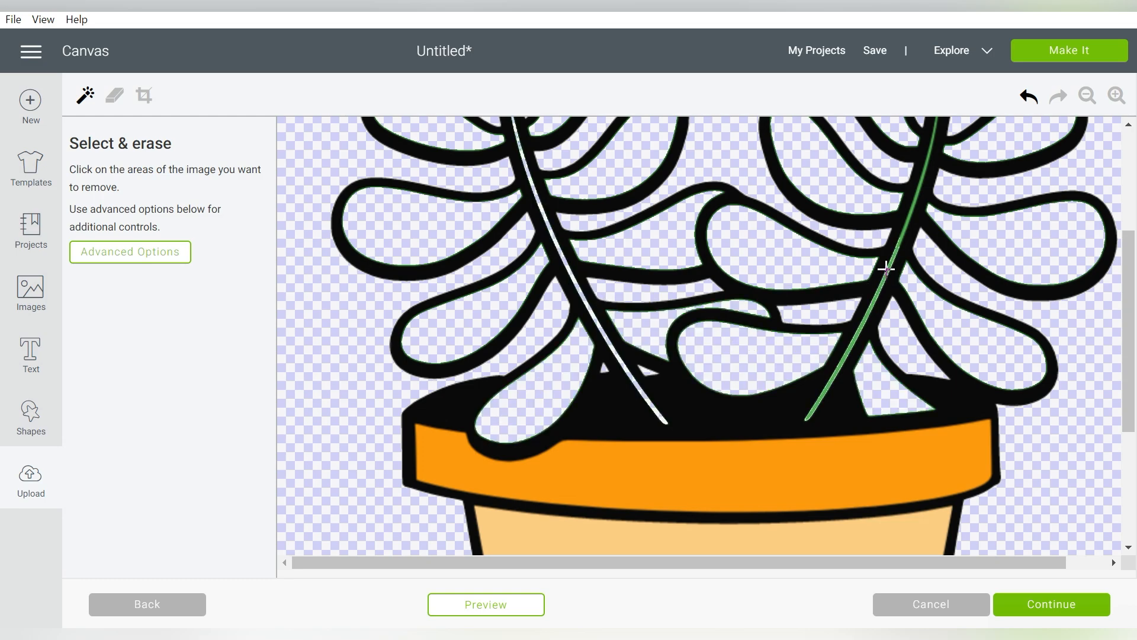
{"action": "mouse_move", "coordinate": [903, 242]}
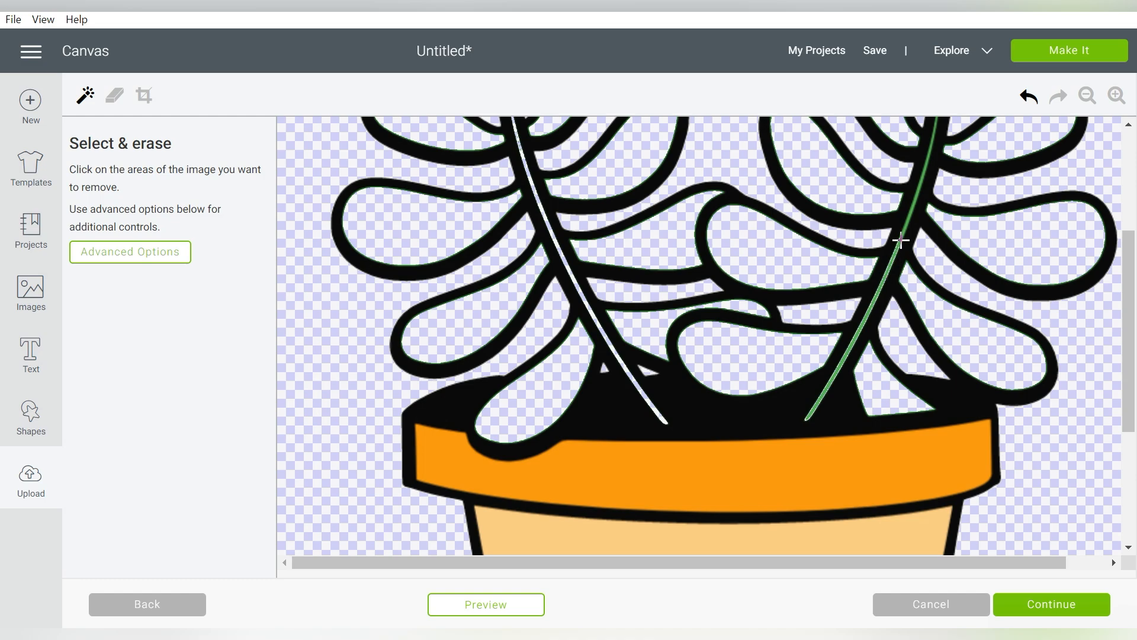
{"action": "left_click", "coordinate": [901, 241]}
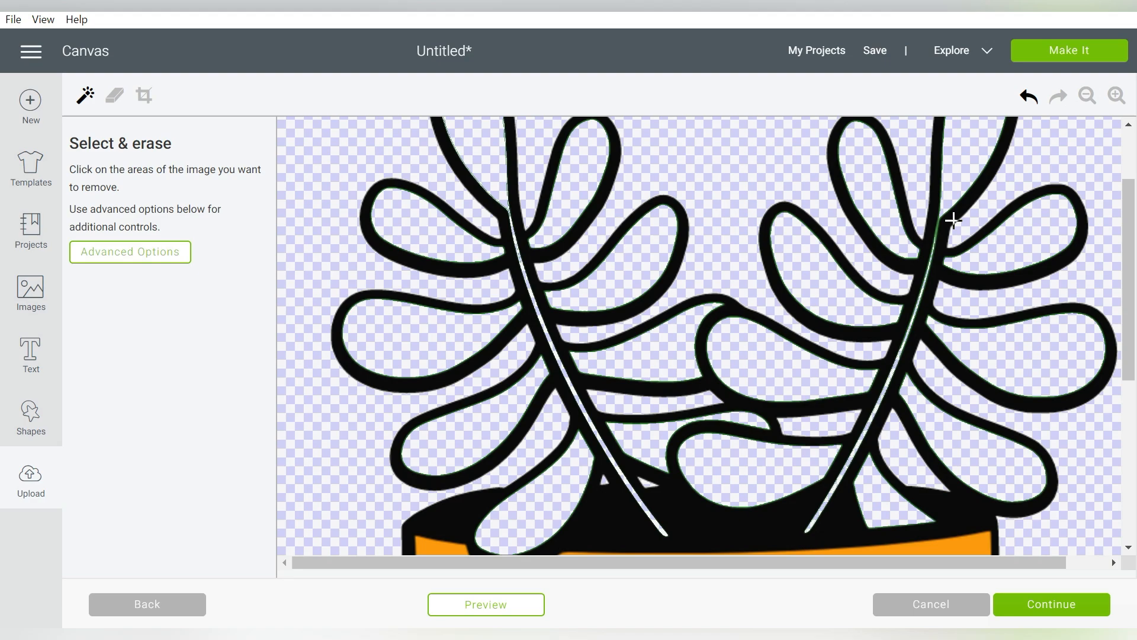
{"action": "mouse_move", "coordinate": [936, 232]}
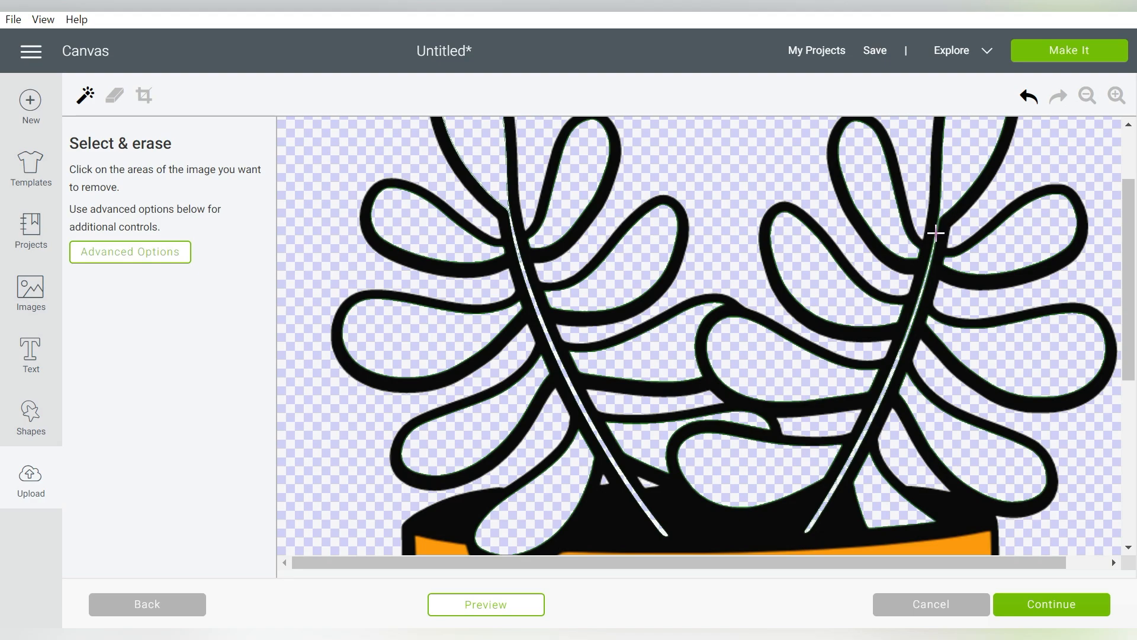
{"action": "mouse_move", "coordinate": [1113, 194]}
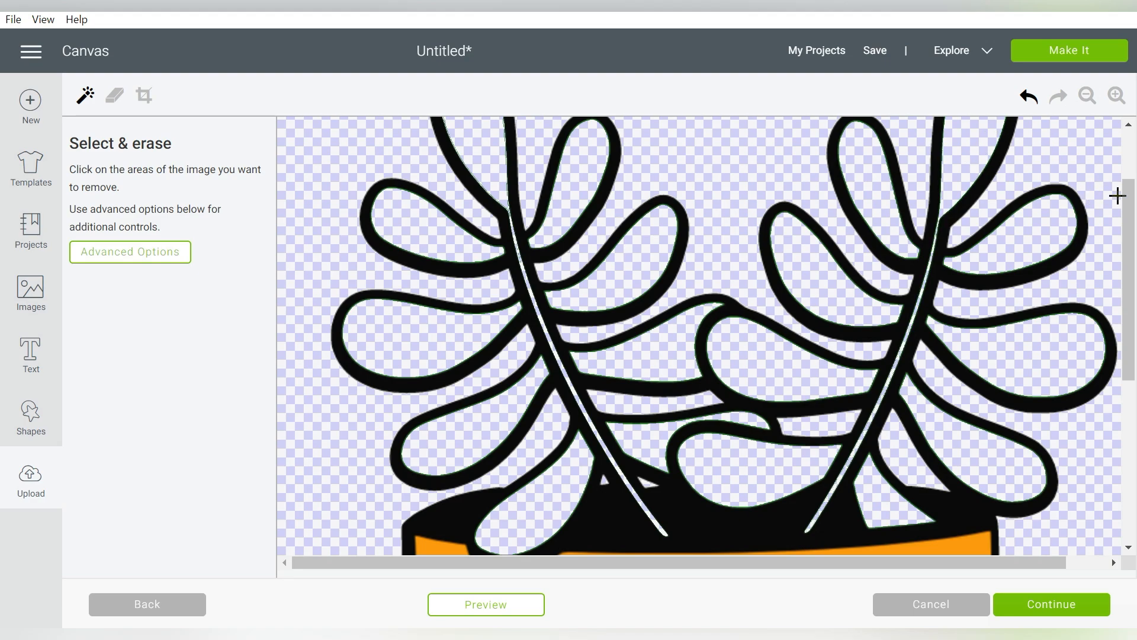
{"action": "scroll", "scroll_direction": "down", "scroll_amount": 3}
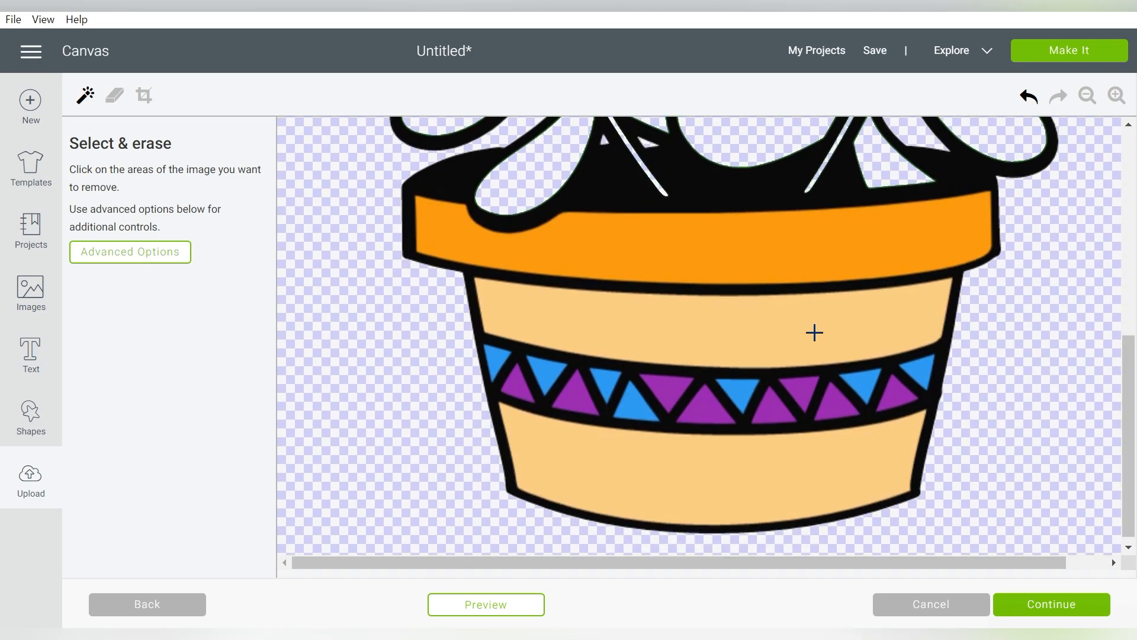
{"action": "mouse_move", "coordinate": [547, 391]}
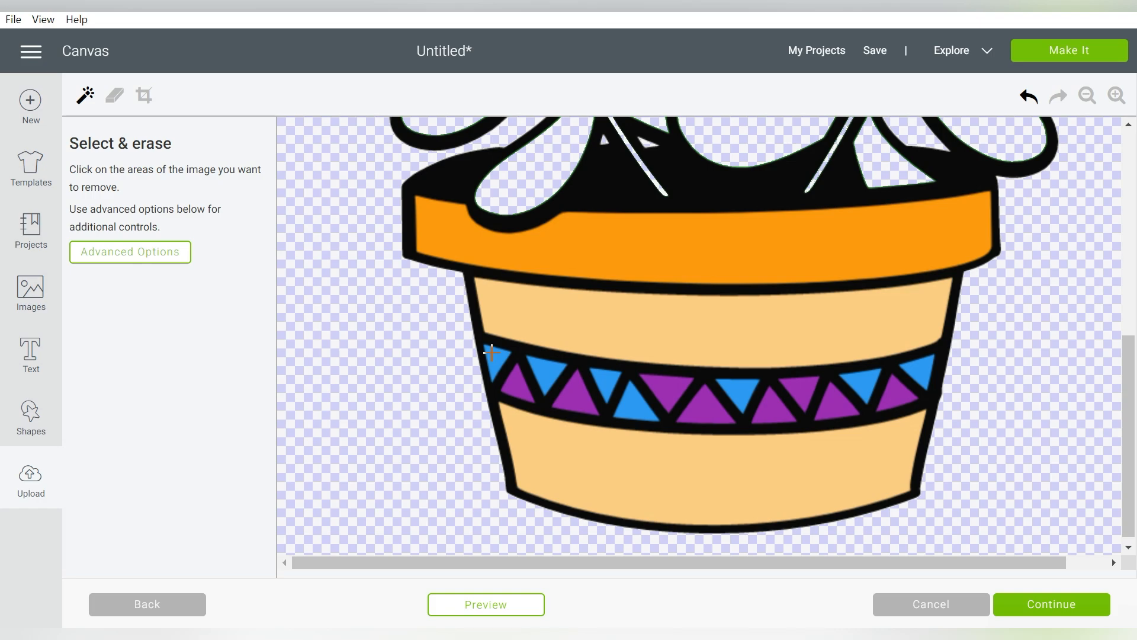
{"action": "left_click", "coordinate": [493, 352]}
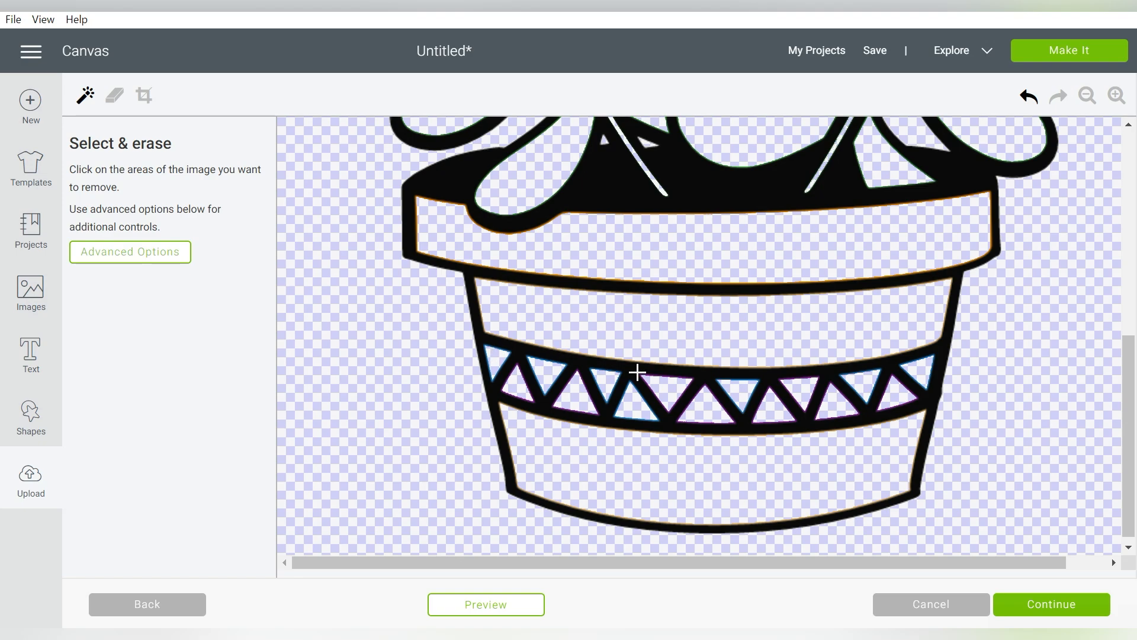
{"action": "mouse_move", "coordinate": [990, 596]}
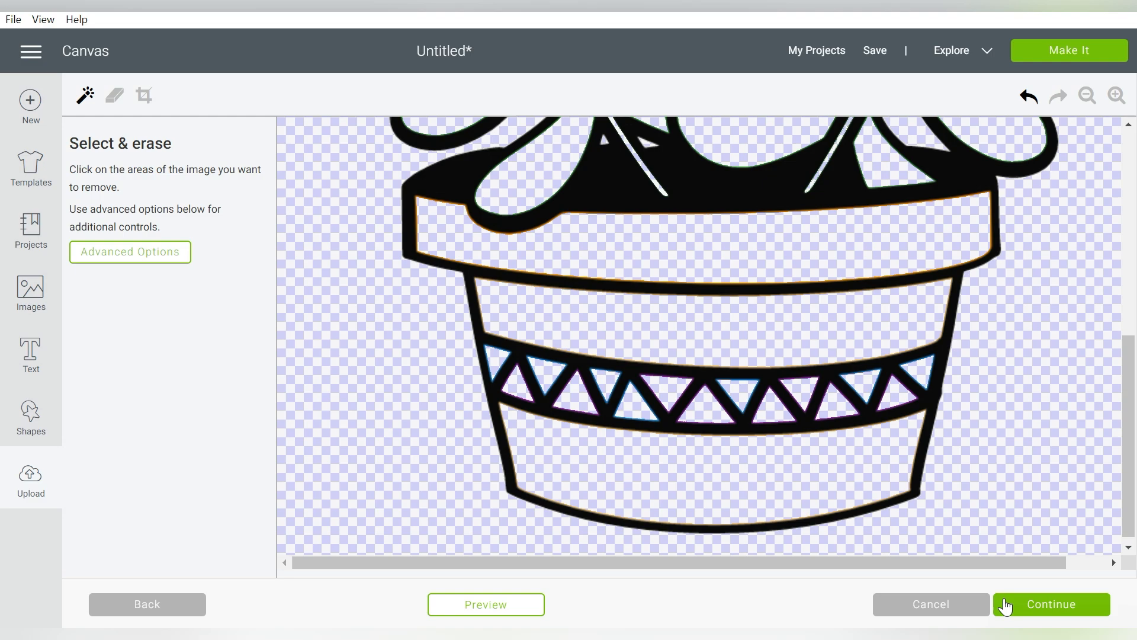
Save the outline upload as cut image 'Succulent' and insert it onto the canvas
{"action": "left_click", "coordinate": [1052, 604]}
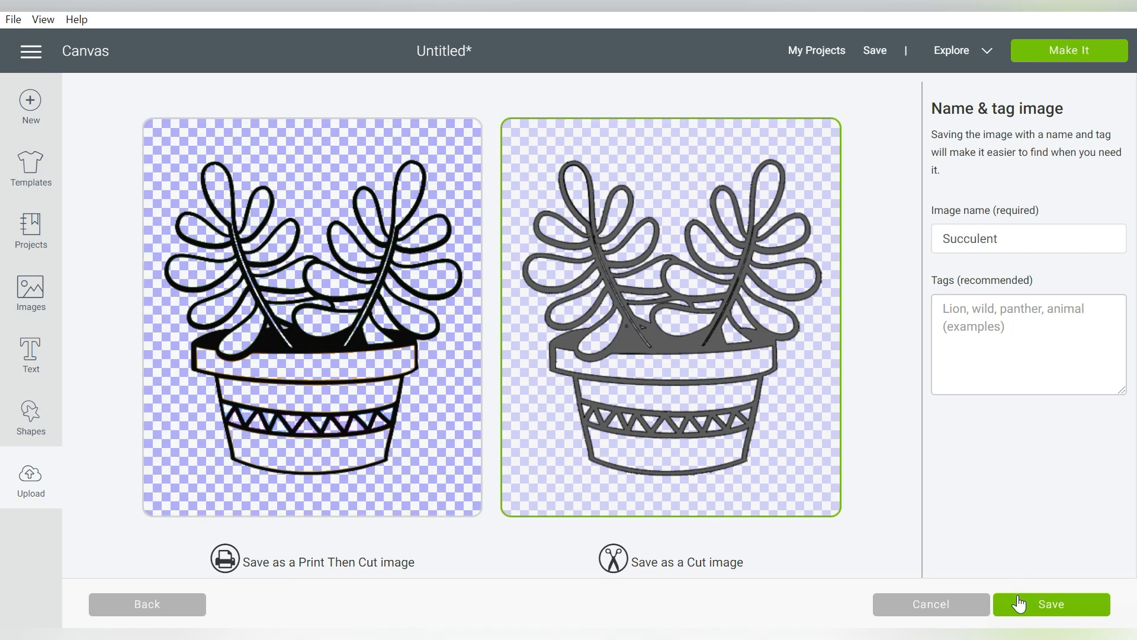
{"action": "left_click", "coordinate": [1021, 604]}
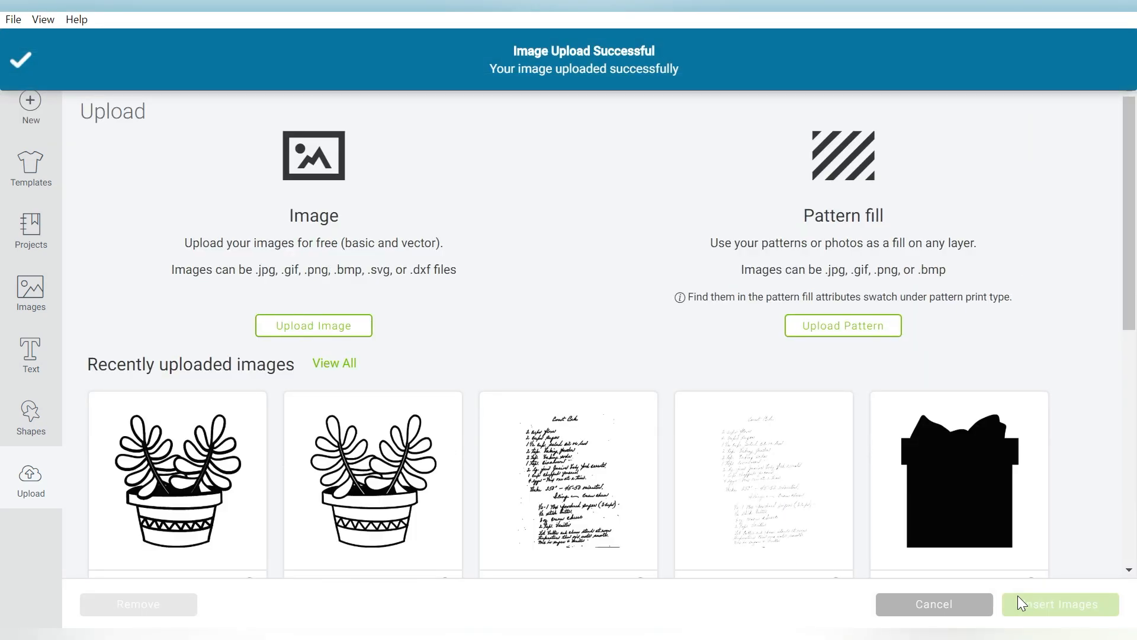
{"action": "left_click", "coordinate": [175, 480]}
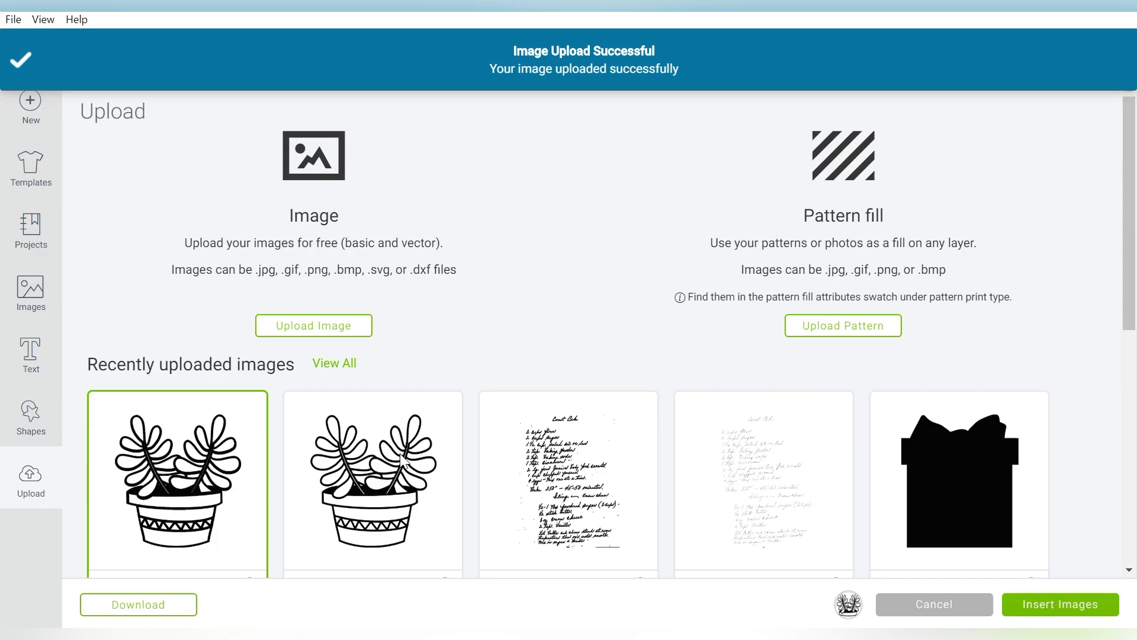
{"action": "mouse_move", "coordinate": [1020, 603]}
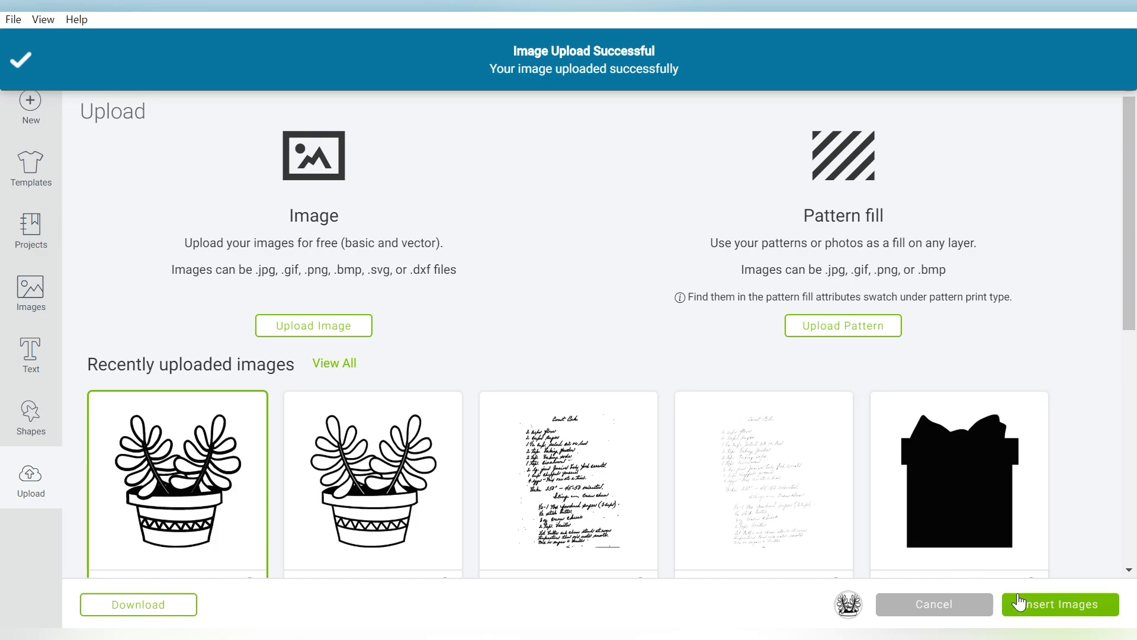
{"action": "left_click", "coordinate": [1060, 604]}
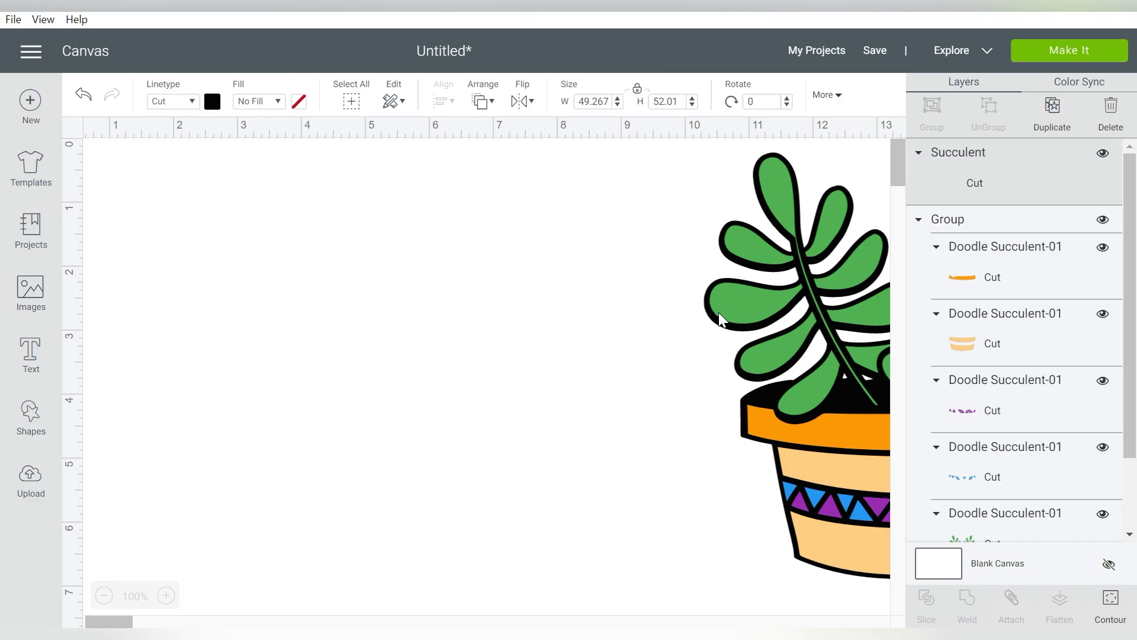
Contour the layer to hide everything except the two solid leaf sprigs
{"action": "left_click", "coordinate": [1112, 602]}
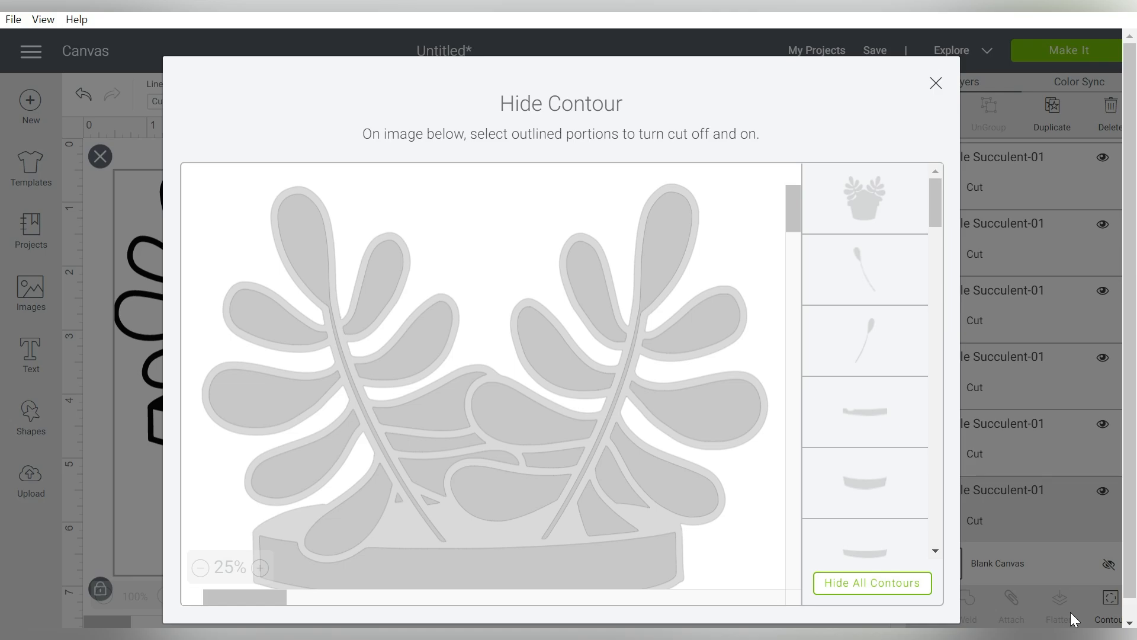
{"action": "mouse_move", "coordinate": [865, 185]}
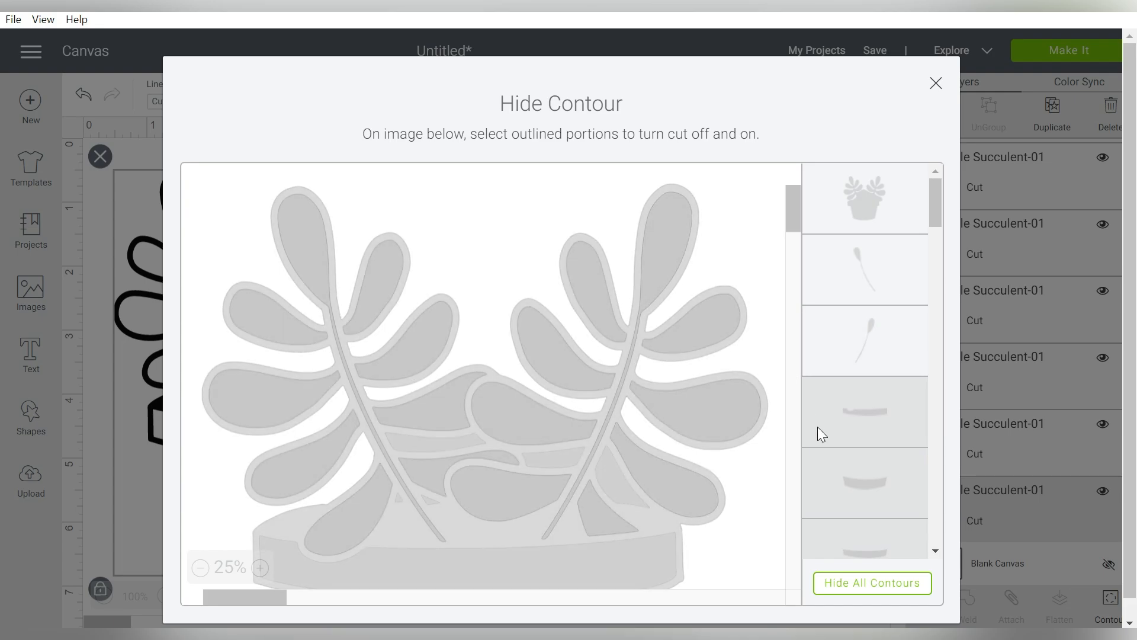
{"action": "left_click", "coordinate": [936, 83]}
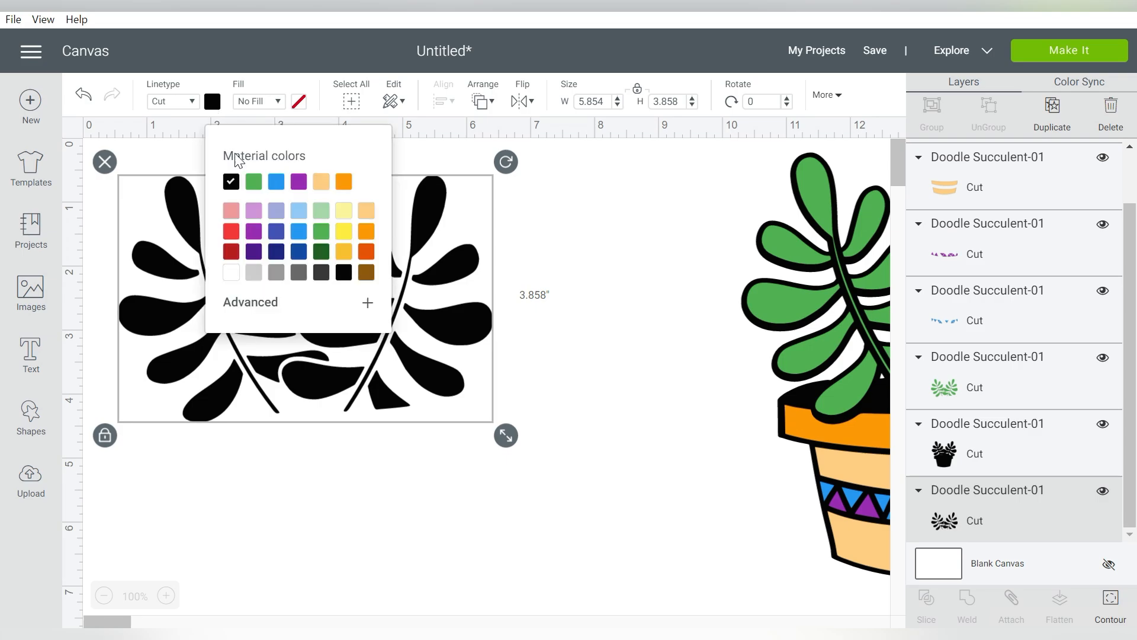
Colour the leaf sprigs green and group them with the outlined potted succulent
{"action": "left_click", "coordinate": [253, 181]}
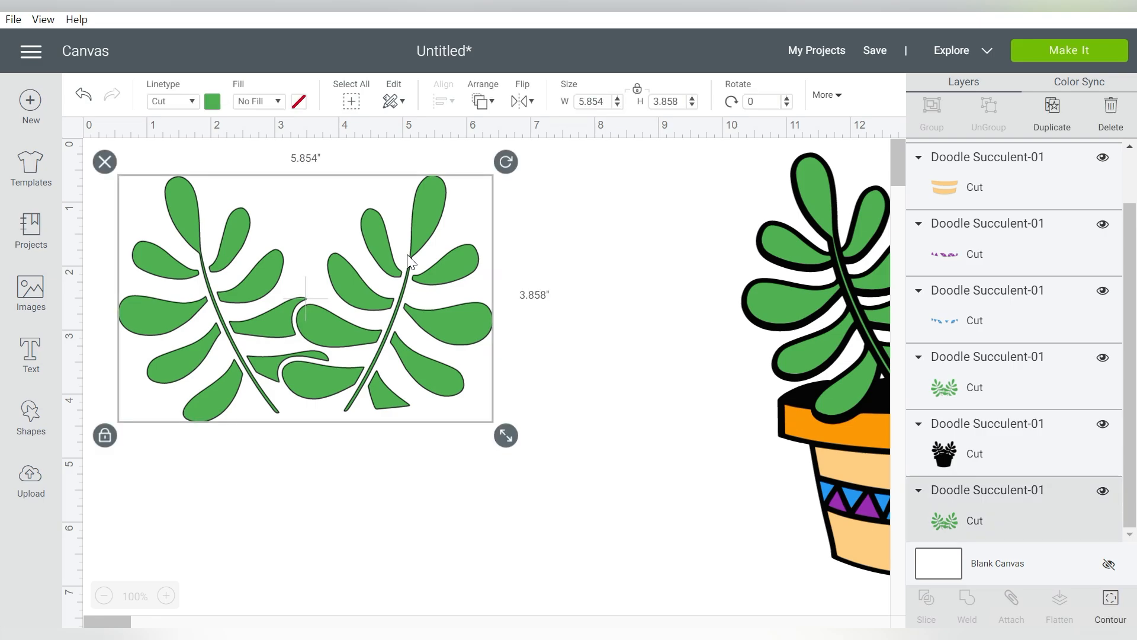
{"action": "mouse_move", "coordinate": [658, 225]}
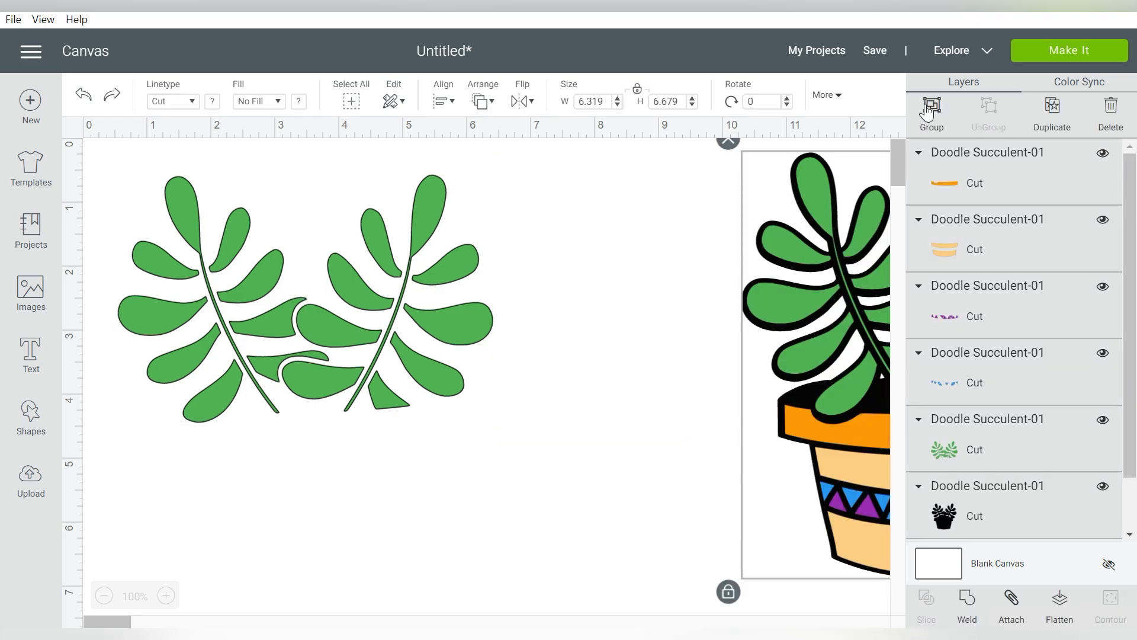
{"action": "left_click", "coordinate": [931, 106]}
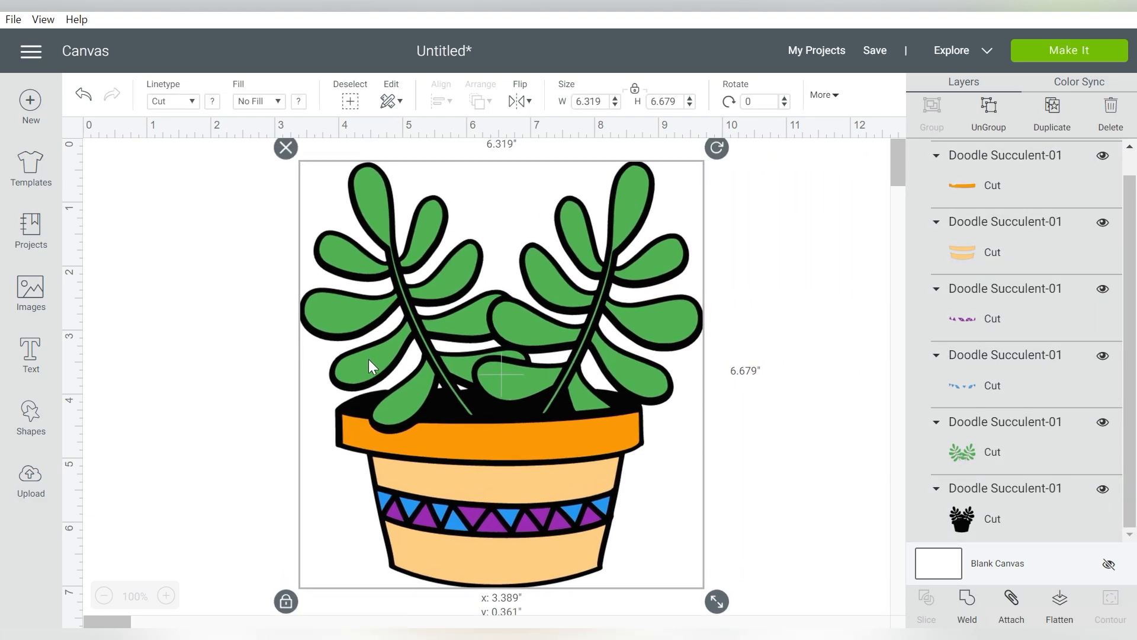
{"action": "left_click", "coordinate": [820, 327]}
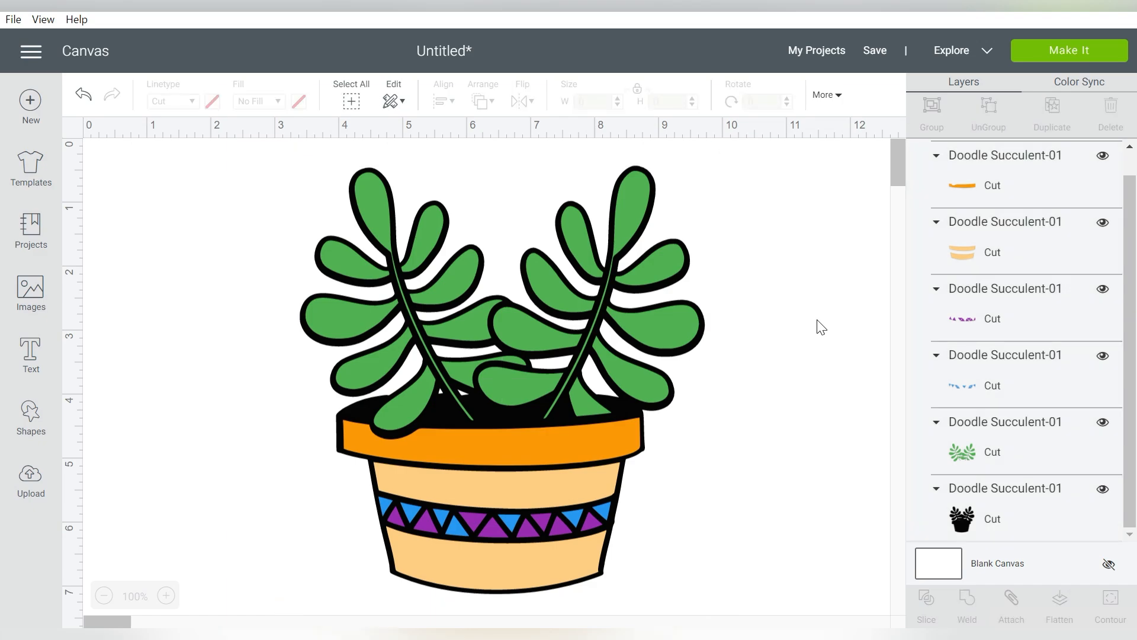